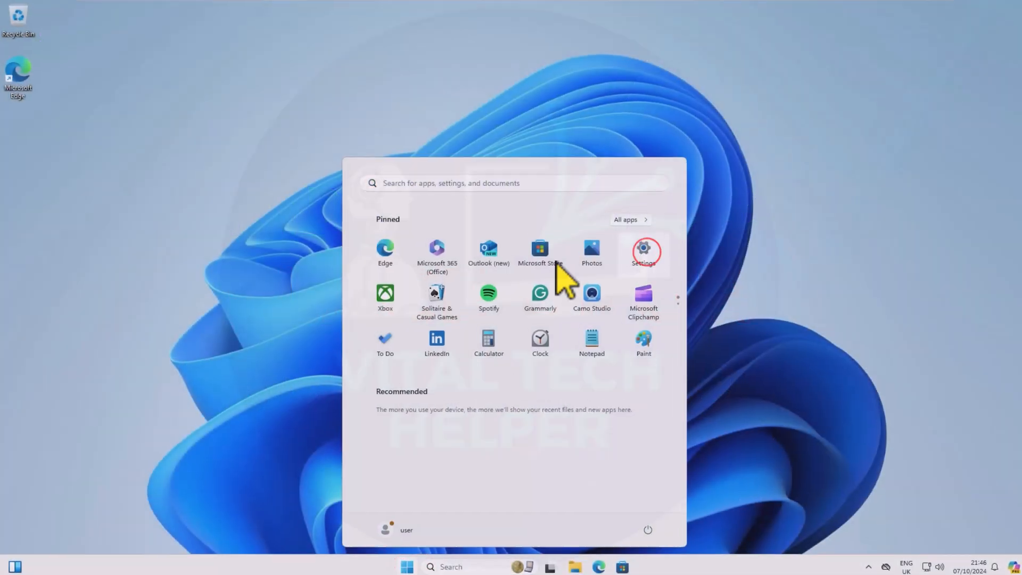
Show the About page in Settings > System with processor details and Windows 11 Pro 23H2
click(644, 252)
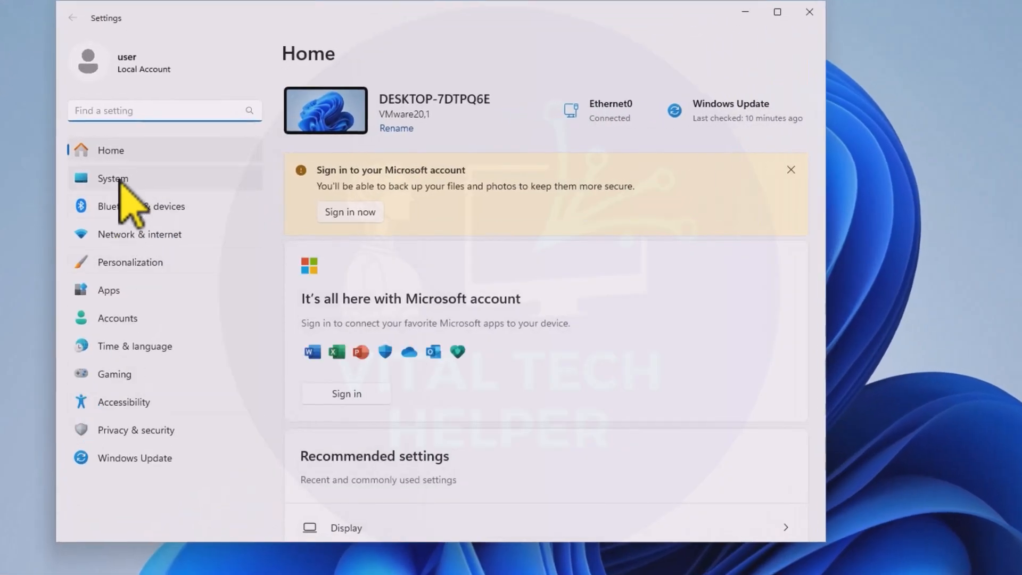
click(112, 178)
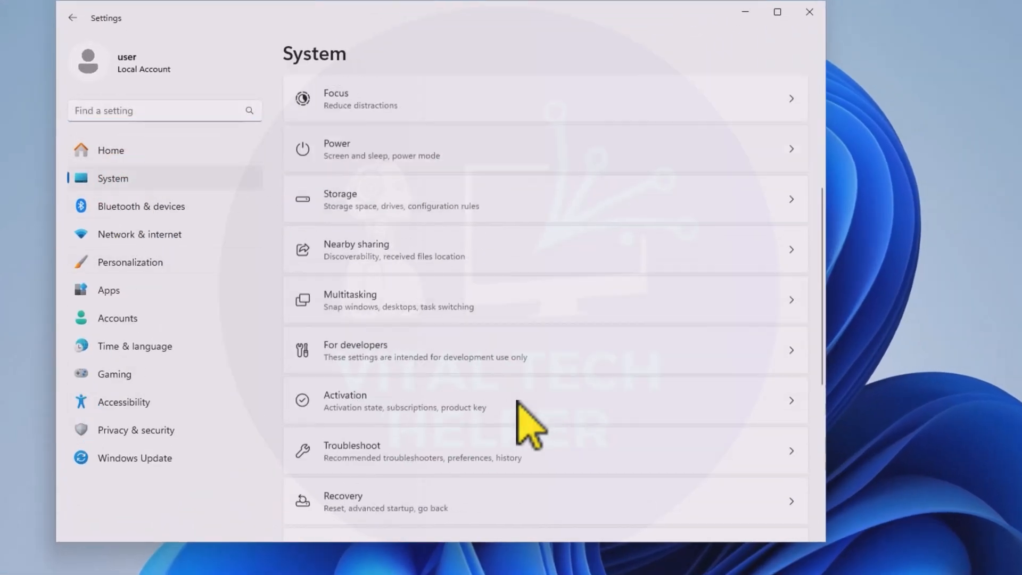
scroll(down, 3)
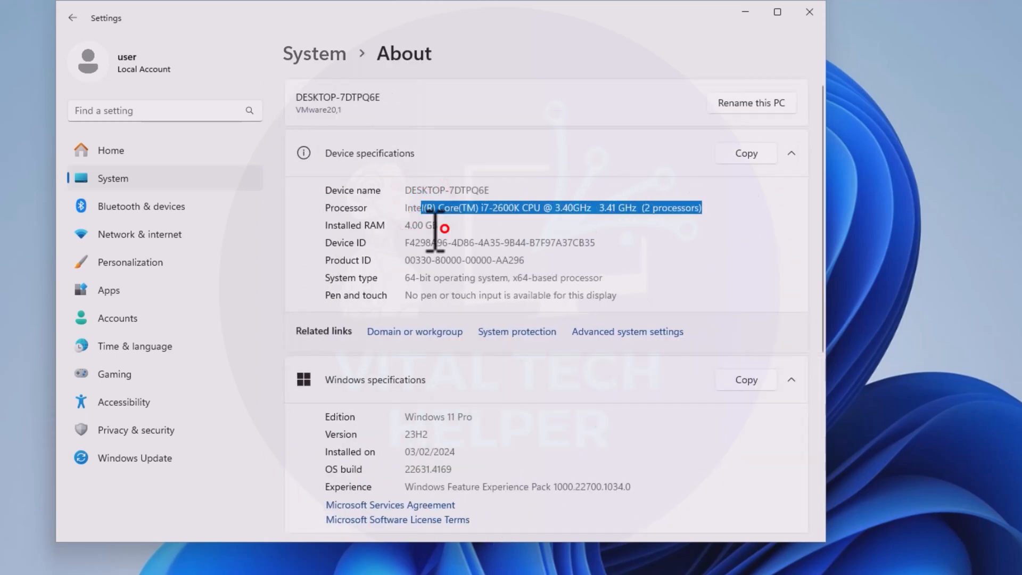
scroll(down, 3)
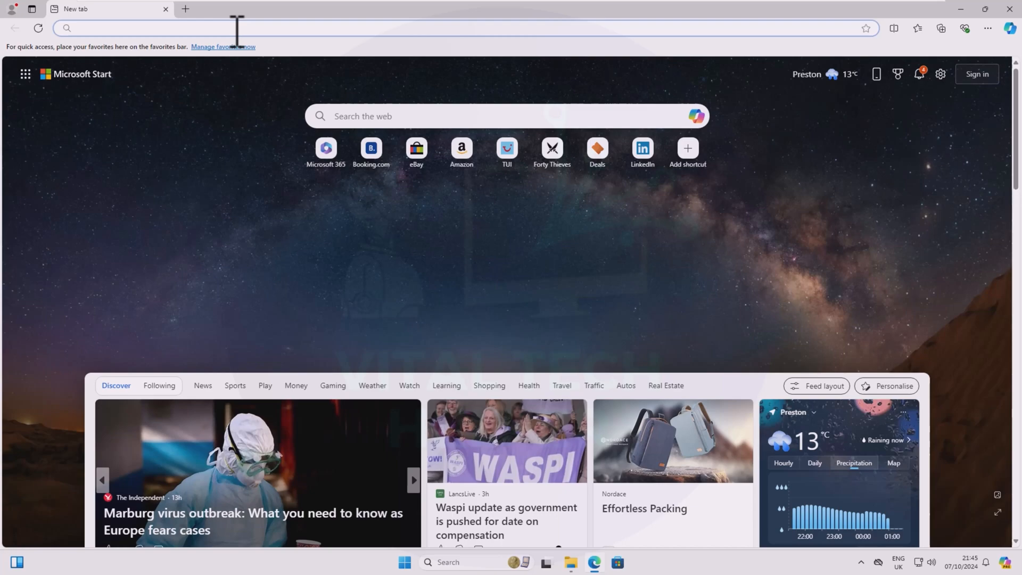
Search Bing for 'windows 11 download' and reach the ISO section of Microsoft's Download Windows 11 page
text(windows)
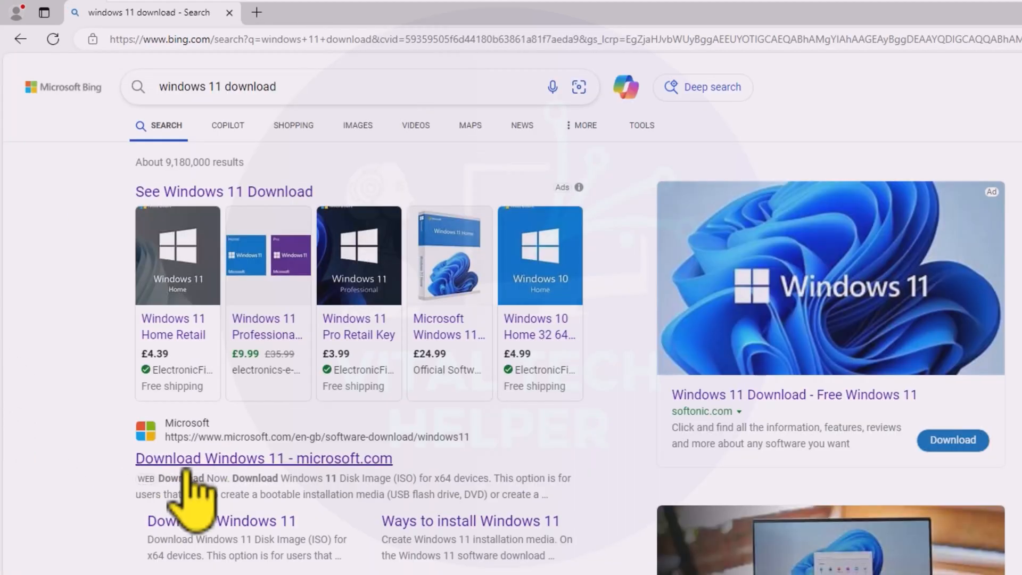
click(263, 458)
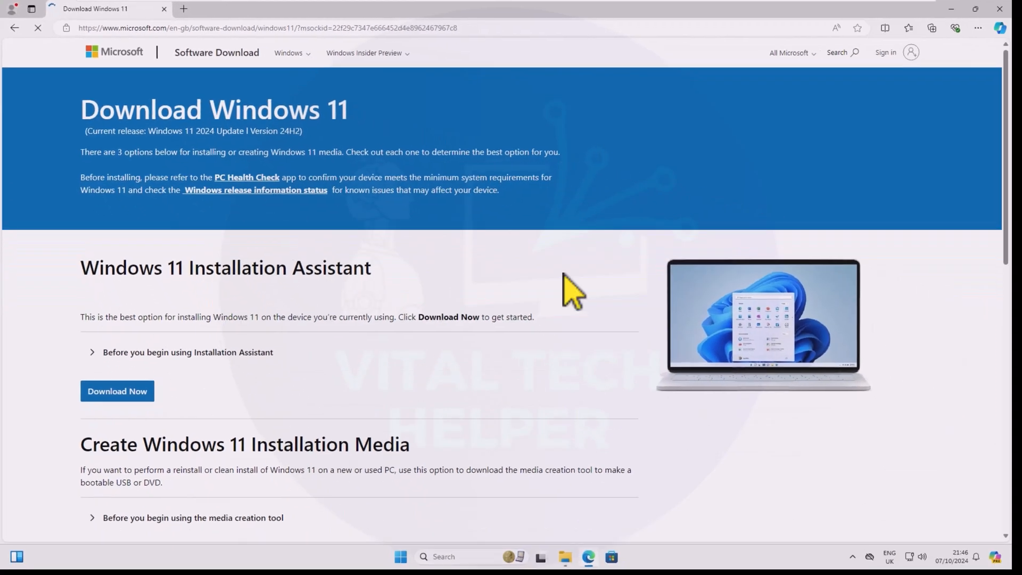
scroll(down, 3)
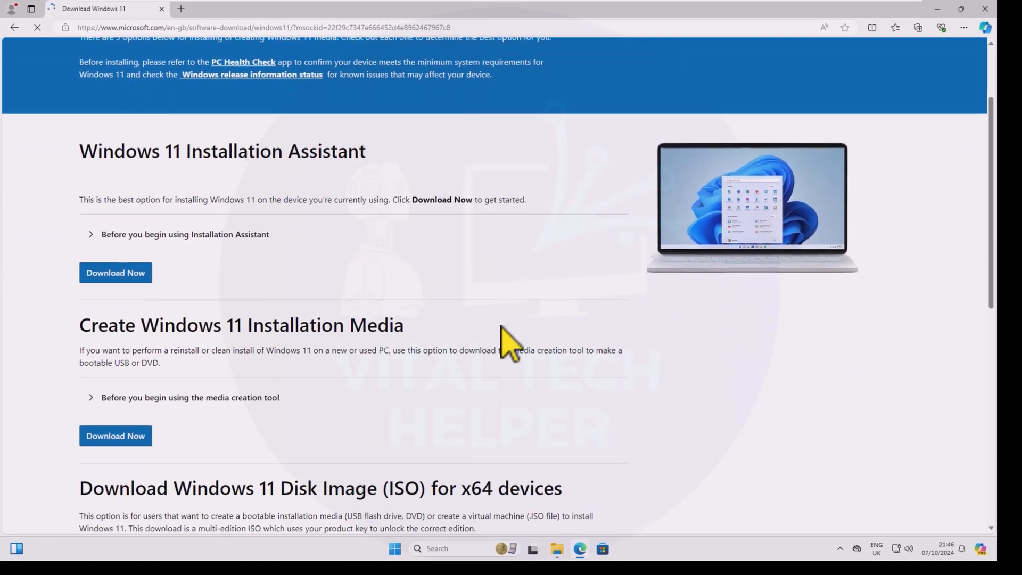
scroll(down, 3)
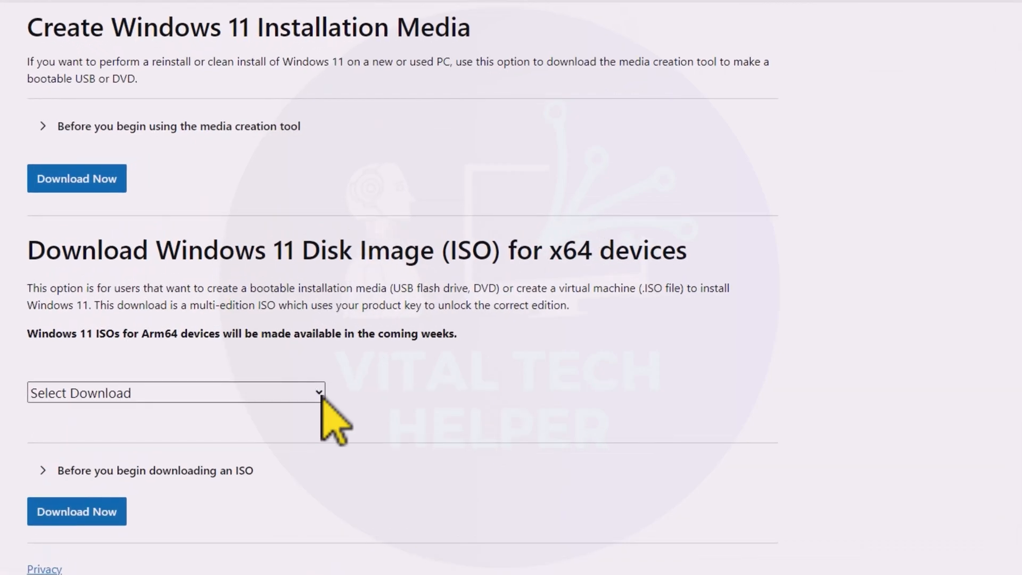
Download the Windows 11 multi-edition ISO in English (United States), 64-bit, then minimise Edge
click(173, 392)
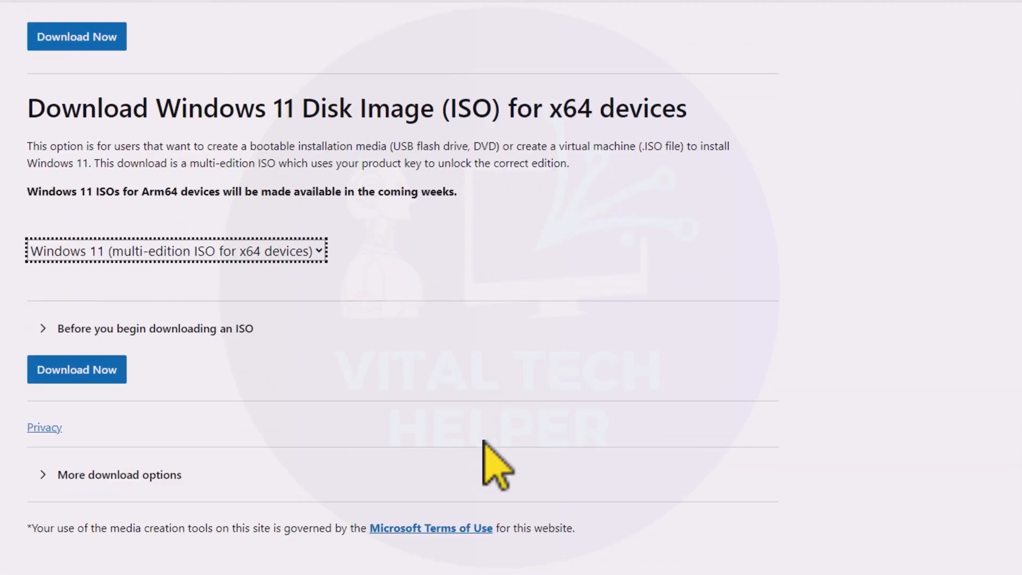
click(76, 370)
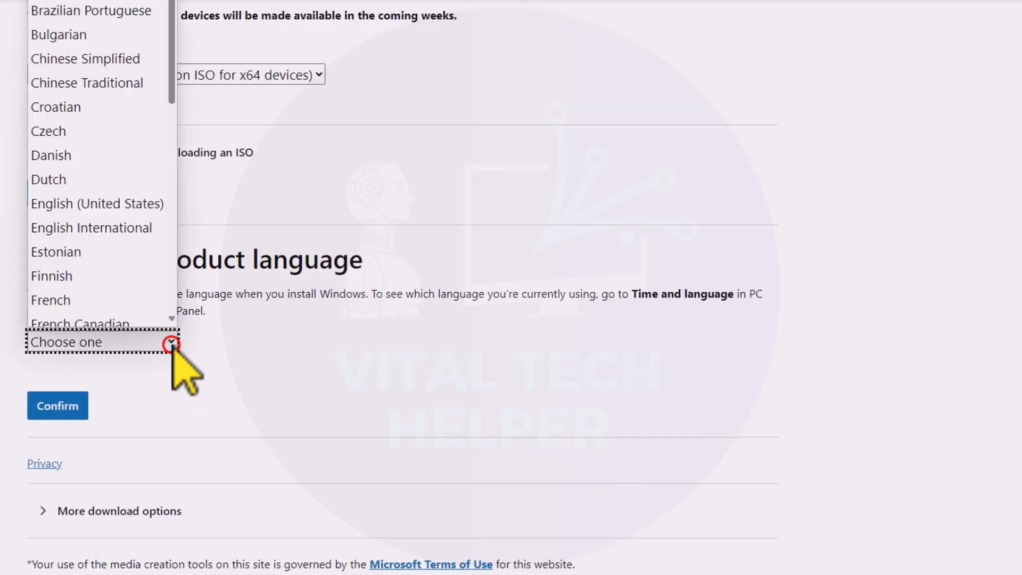
click(97, 204)
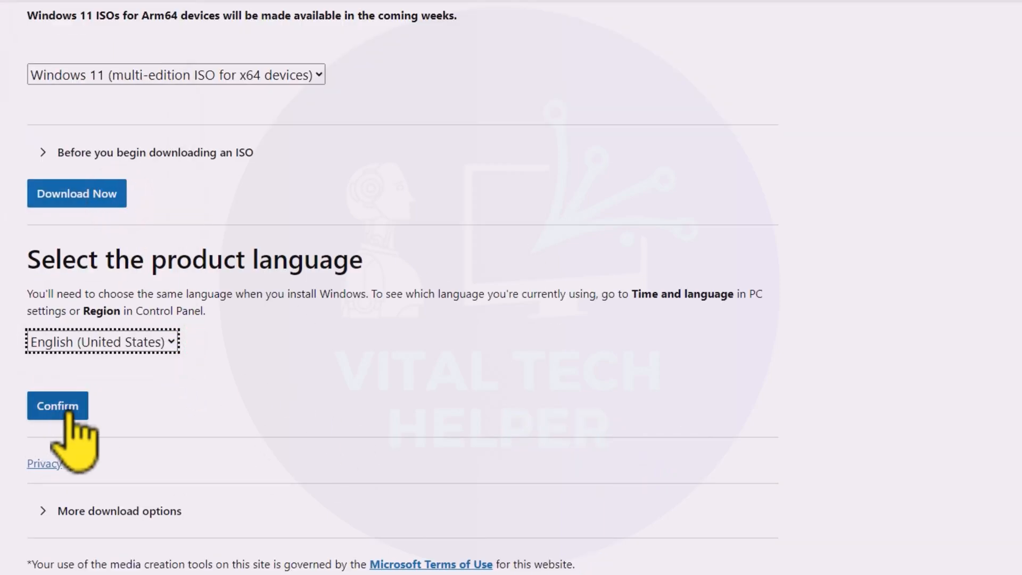
click(57, 405)
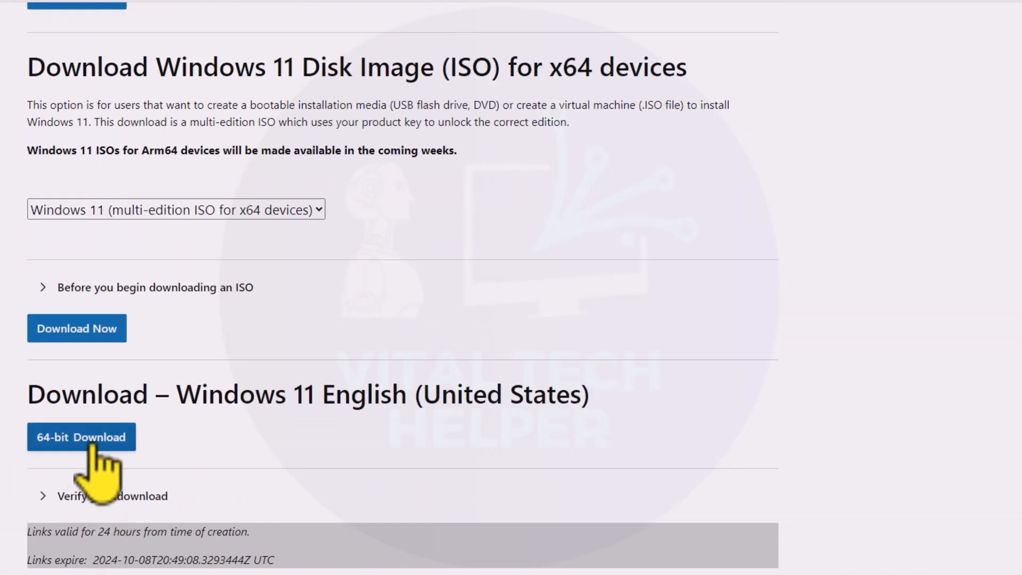
click(81, 437)
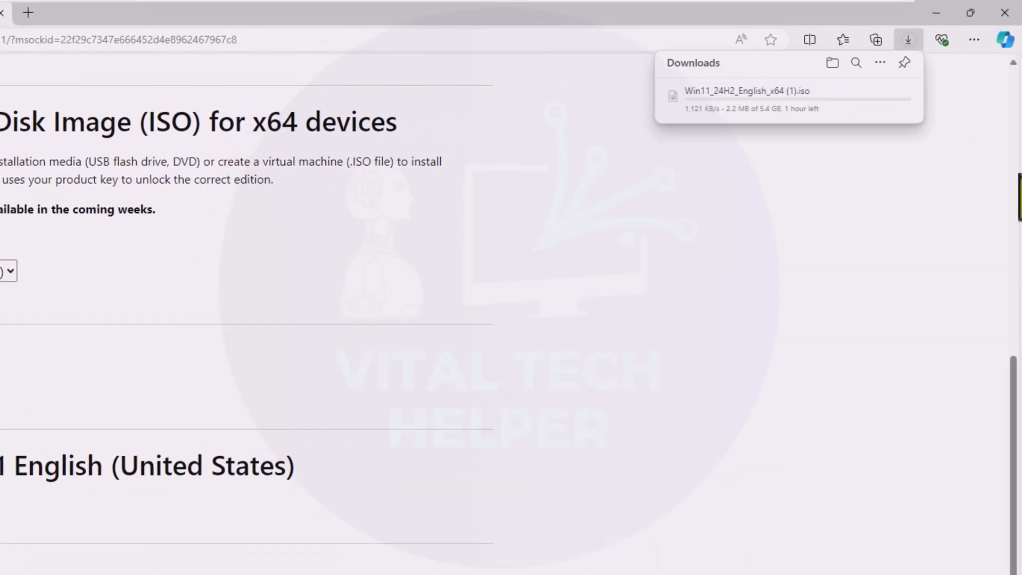
mouse_move(616, 163)
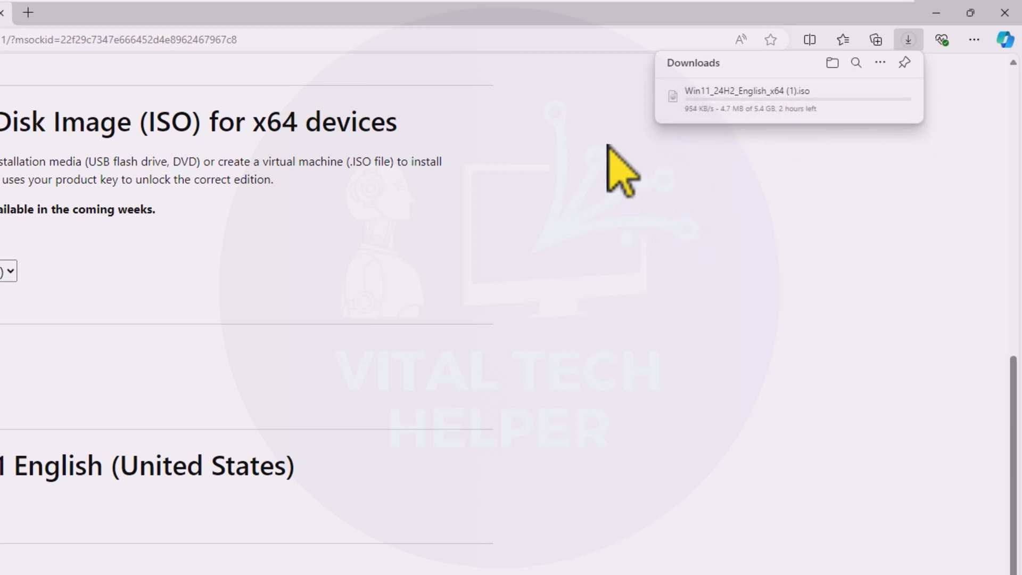
mouse_move(794, 68)
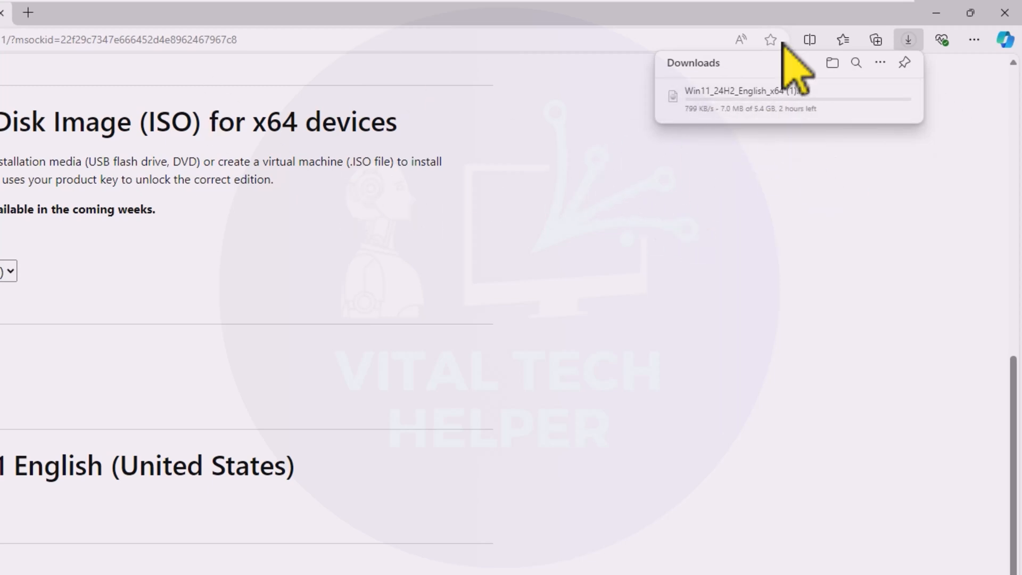
mouse_move(342, 120)
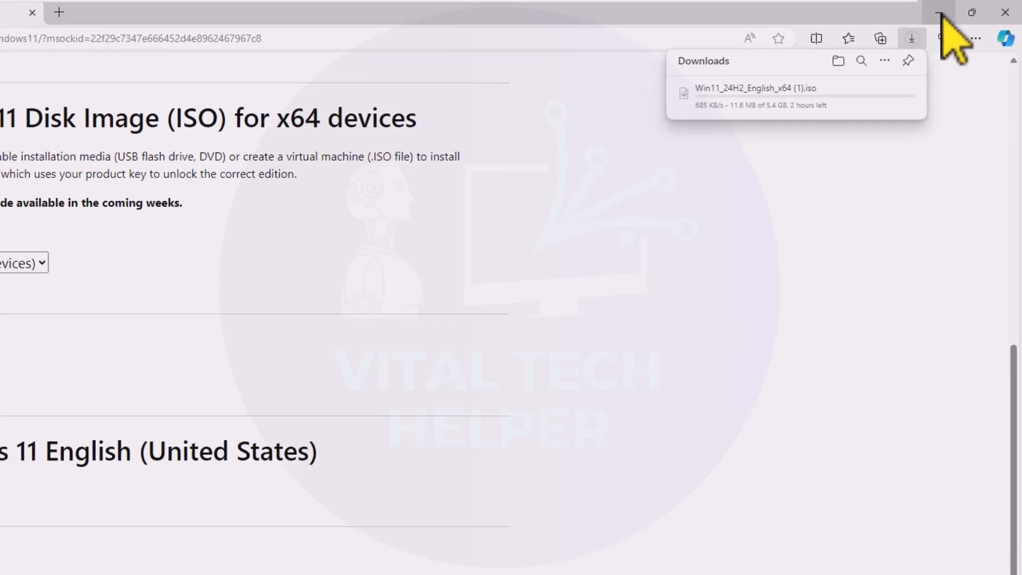
click(839, 60)
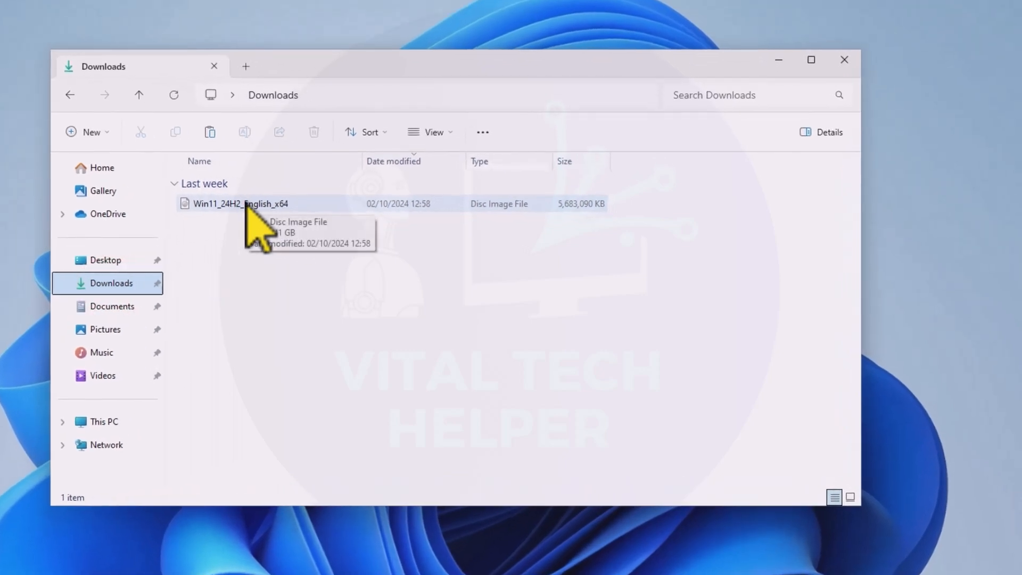
Mount Win11_24H2_English_x64 from Downloads and show DVD Drive (E:) with its installation files
click(239, 204)
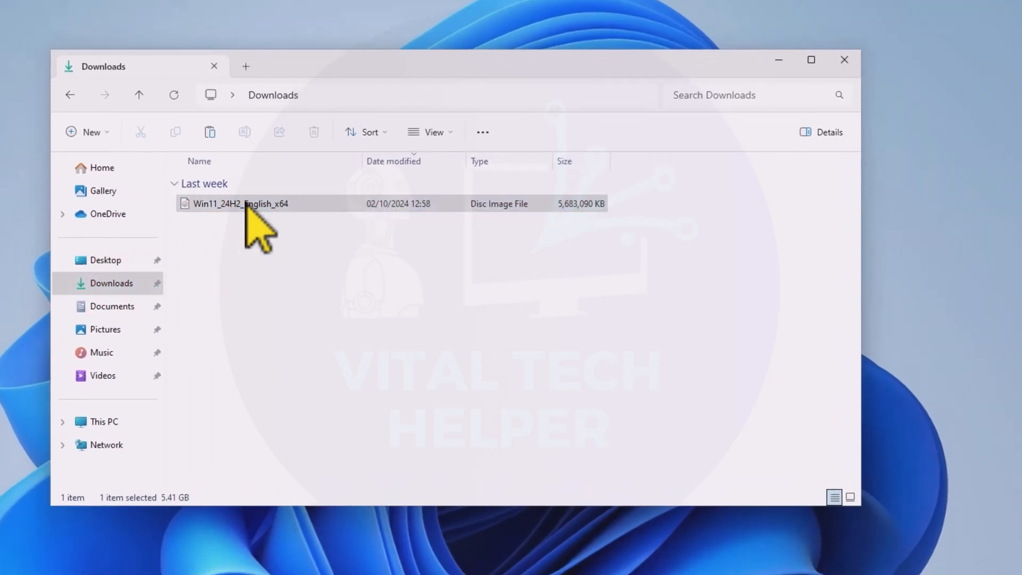
right_click(240, 203)
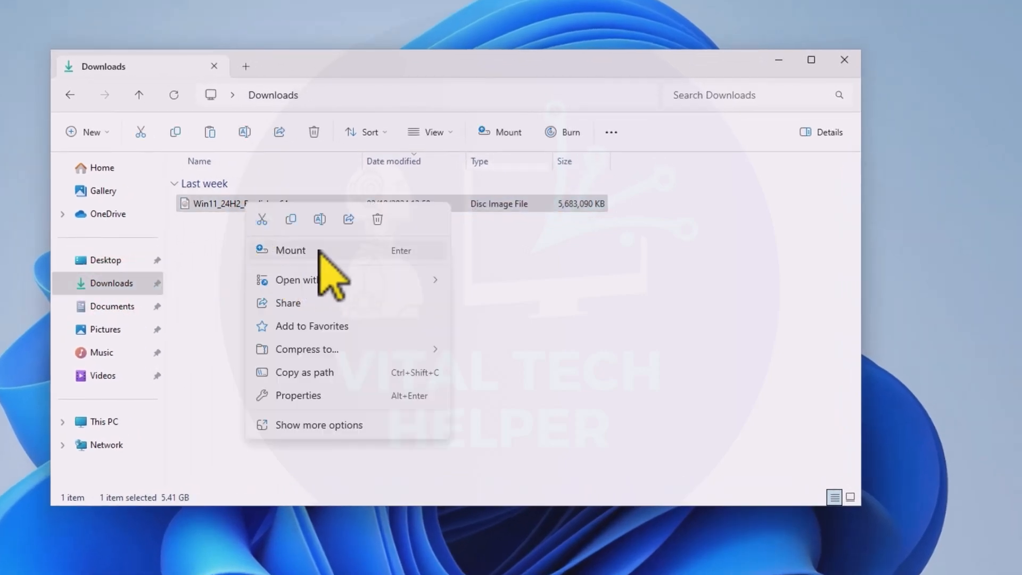
click(290, 250)
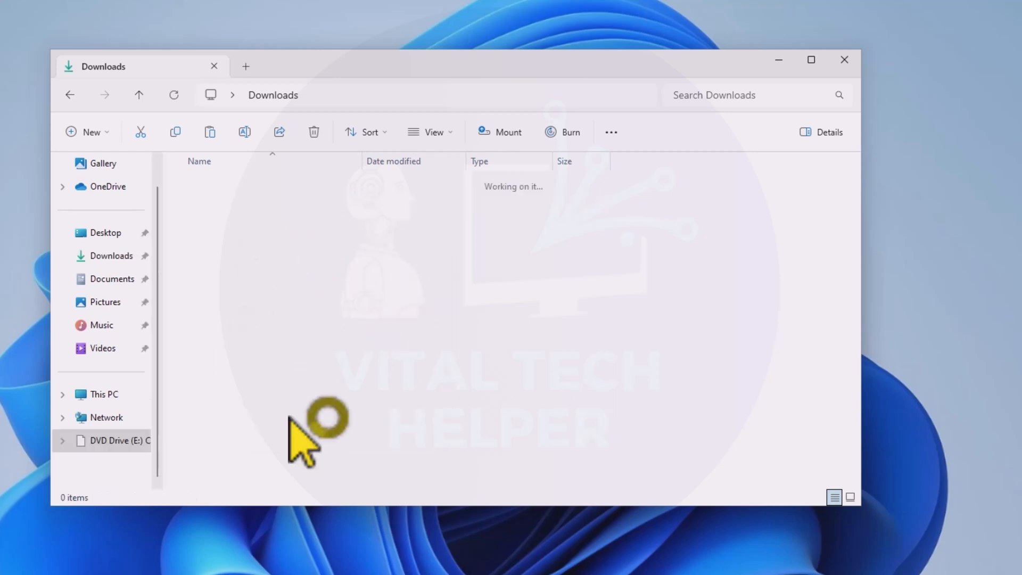
click(120, 440)
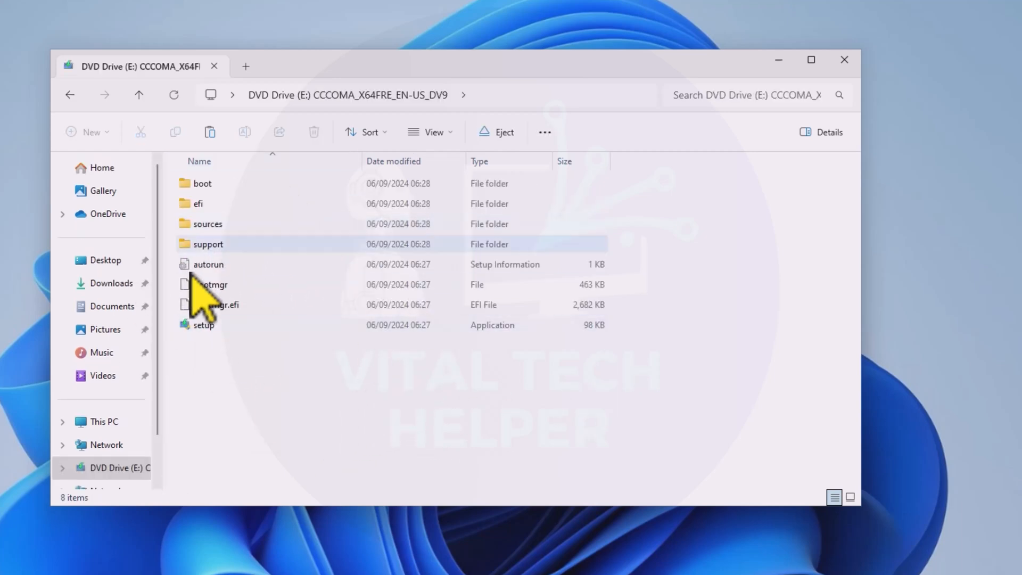
click(202, 325)
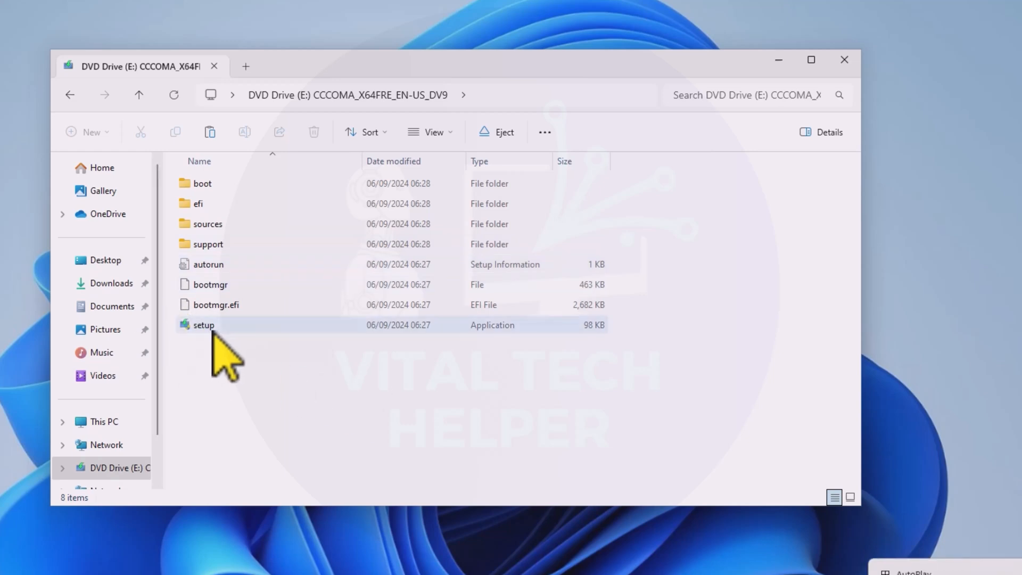
mouse_move(167, 455)
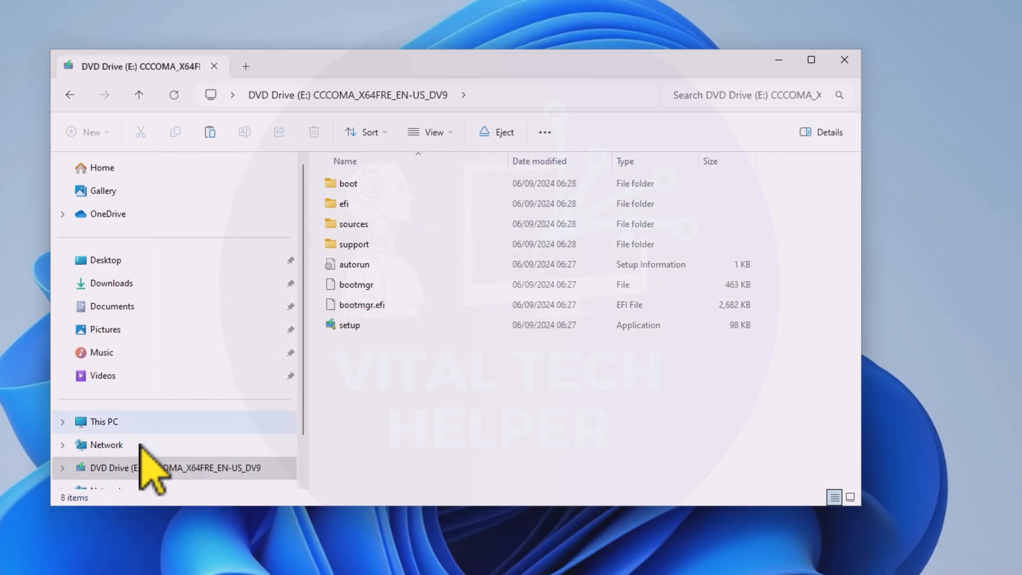
click(111, 283)
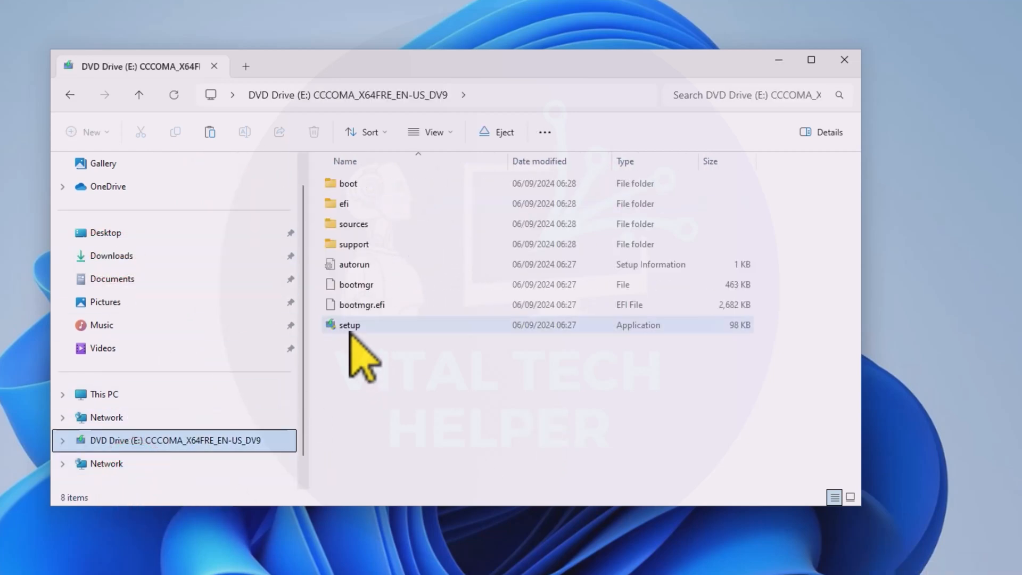
Run the setup application on the mounted drive as administrator
right_click(349, 325)
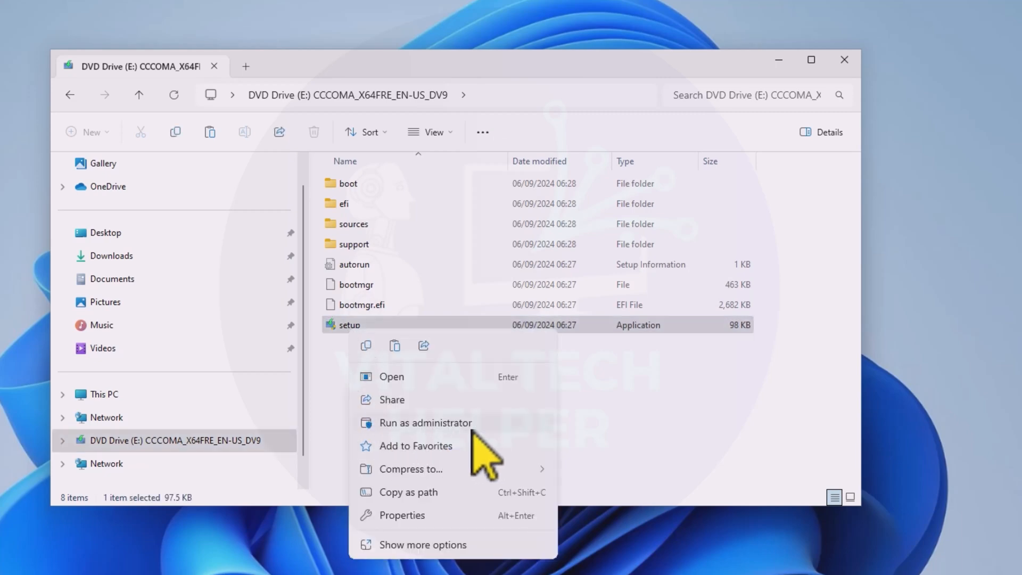
click(425, 422)
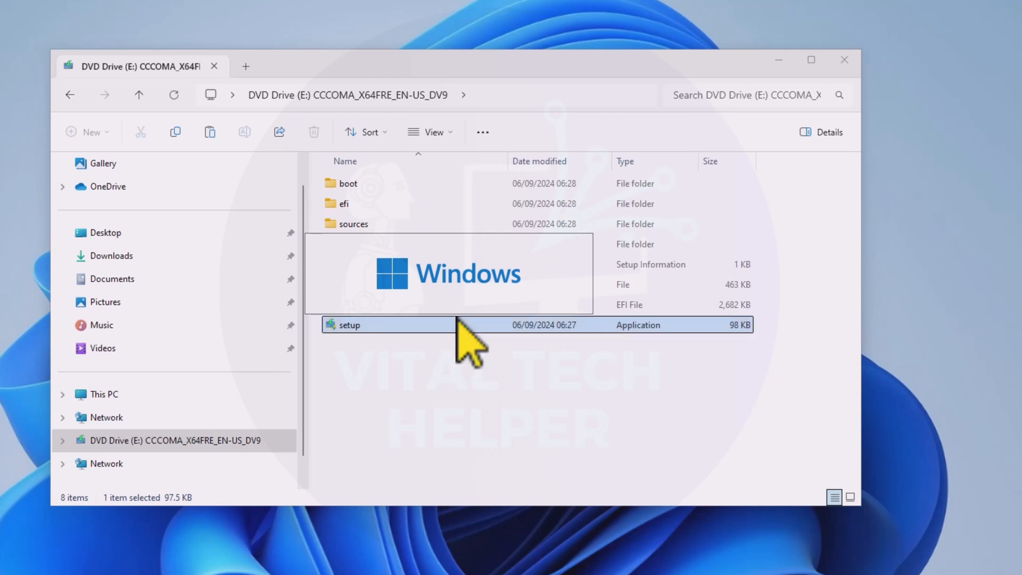
mouse_move(652, 486)
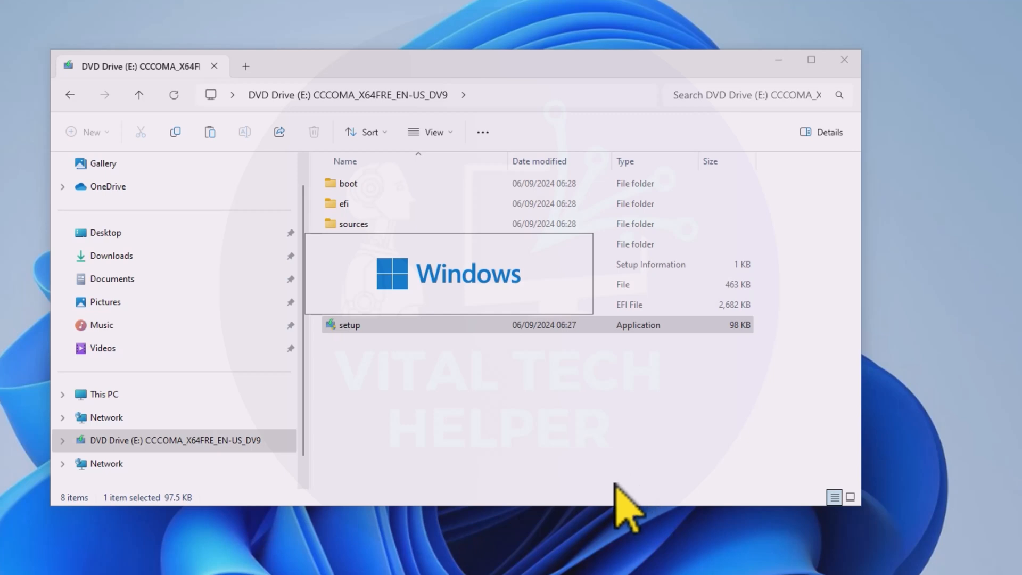
double_click(349, 324)
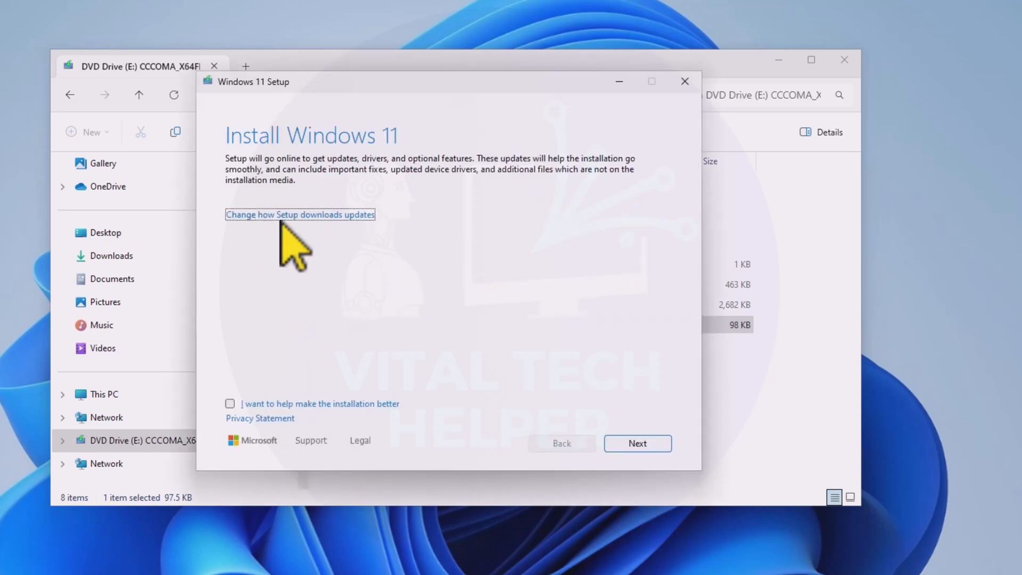
click(299, 214)
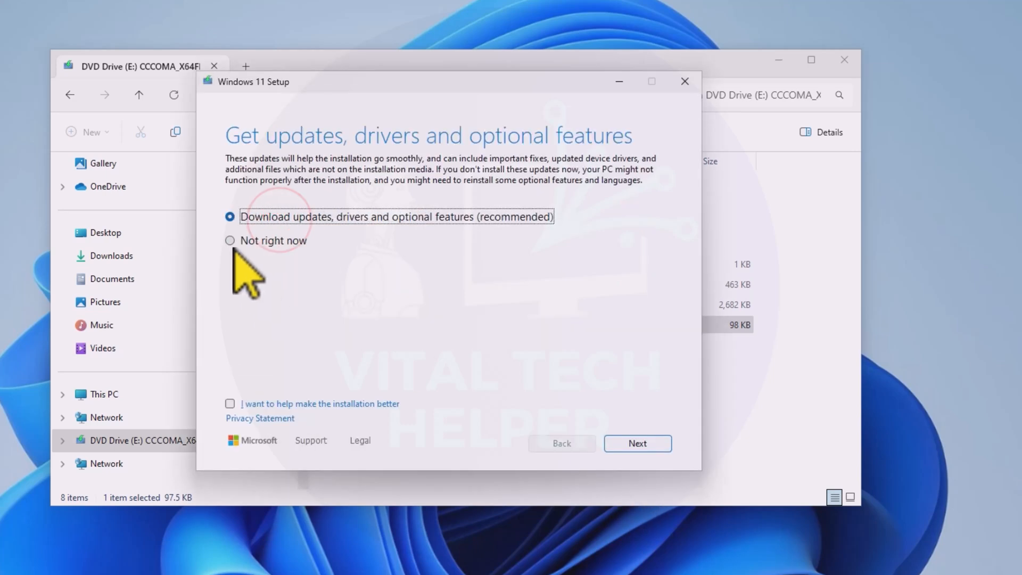
click(637, 443)
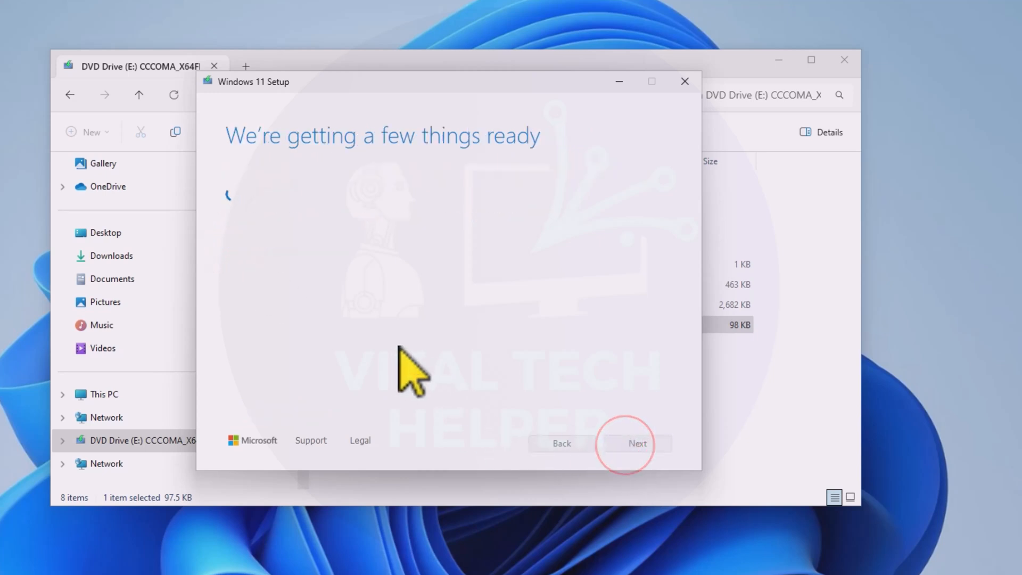
click(637, 443)
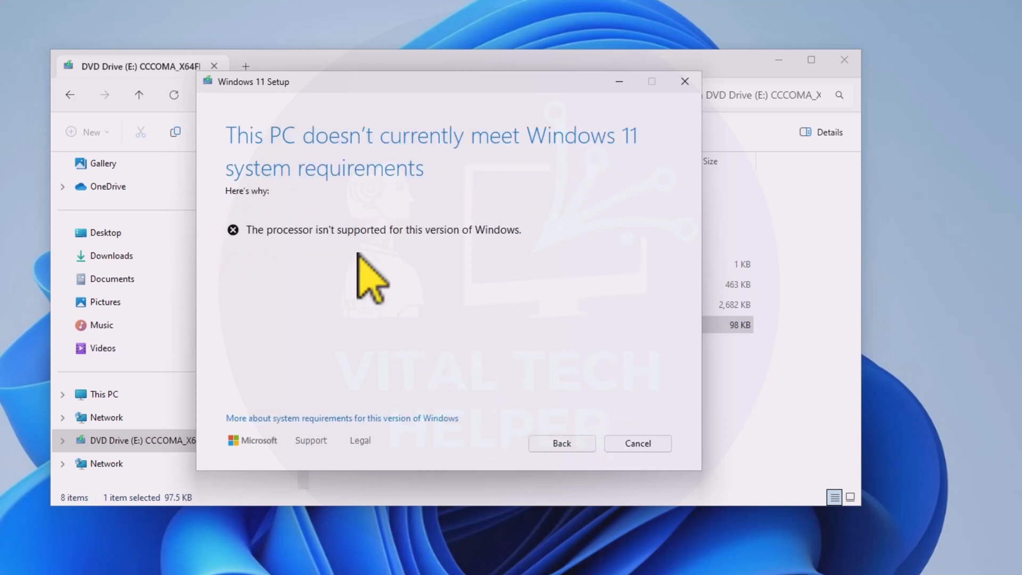
double_click(383, 230)
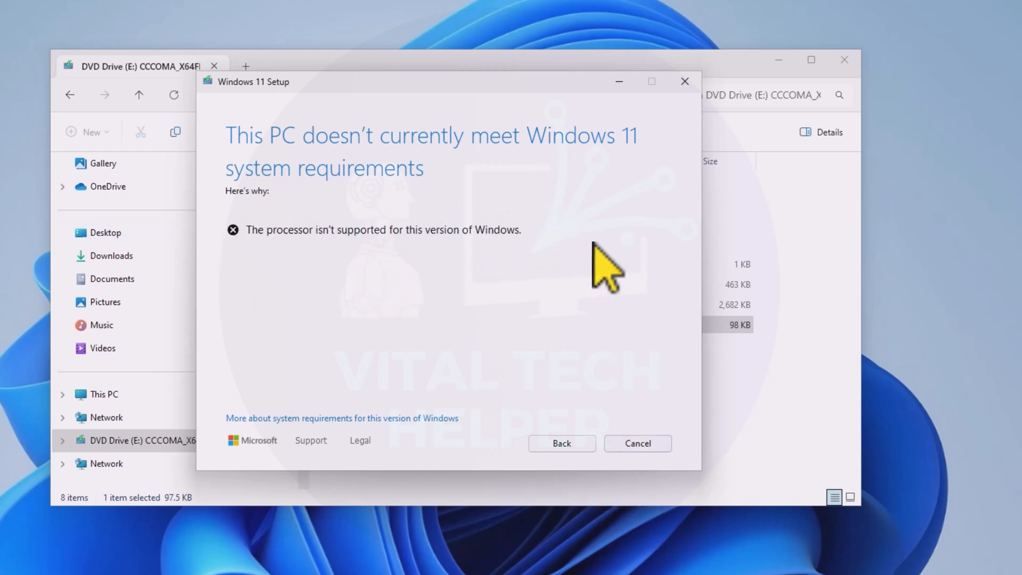
click(637, 443)
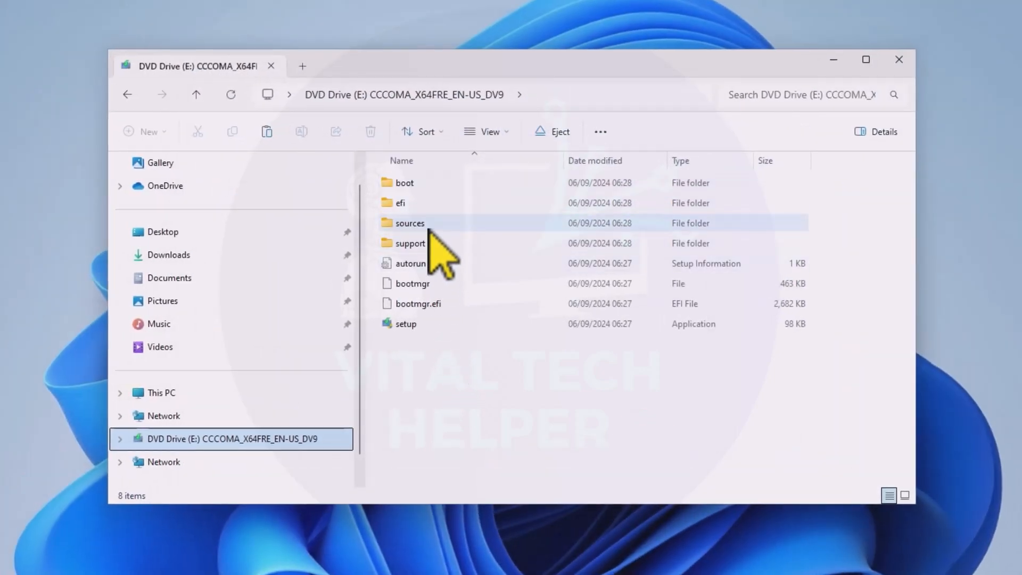
Go into the sources folder on the disc and select its setup application
click(437, 223)
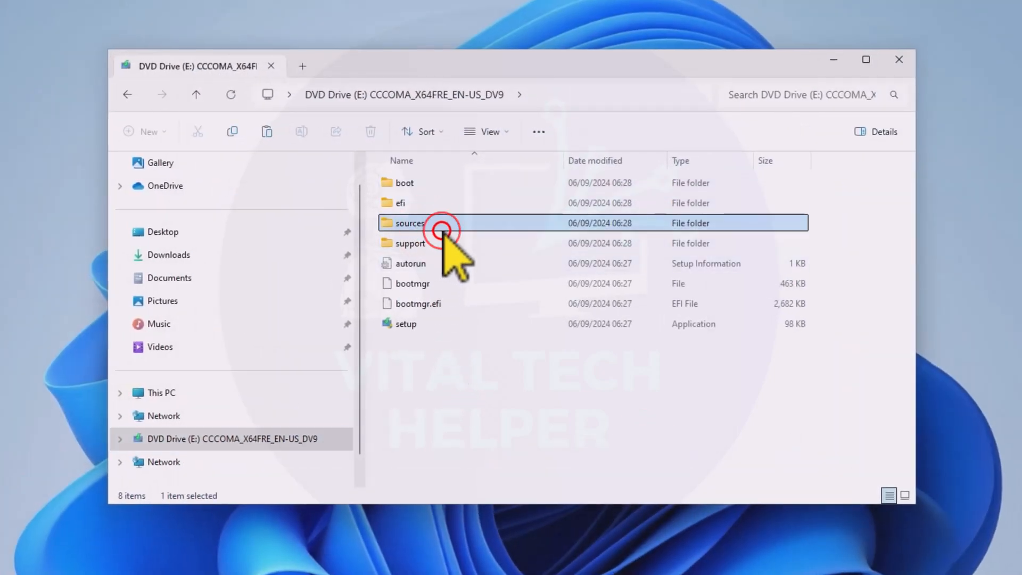
double_click(409, 223)
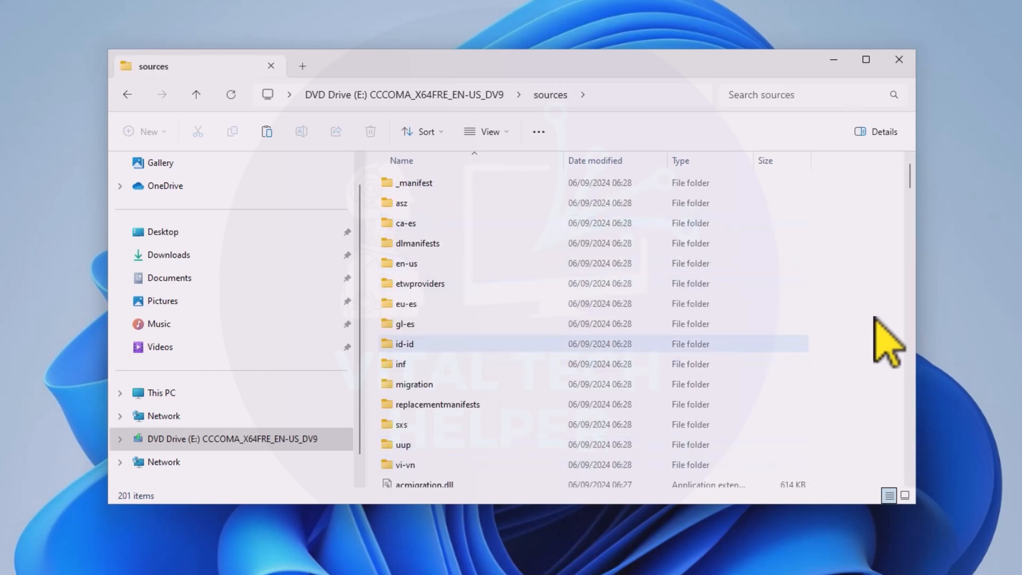
scroll(down, 3)
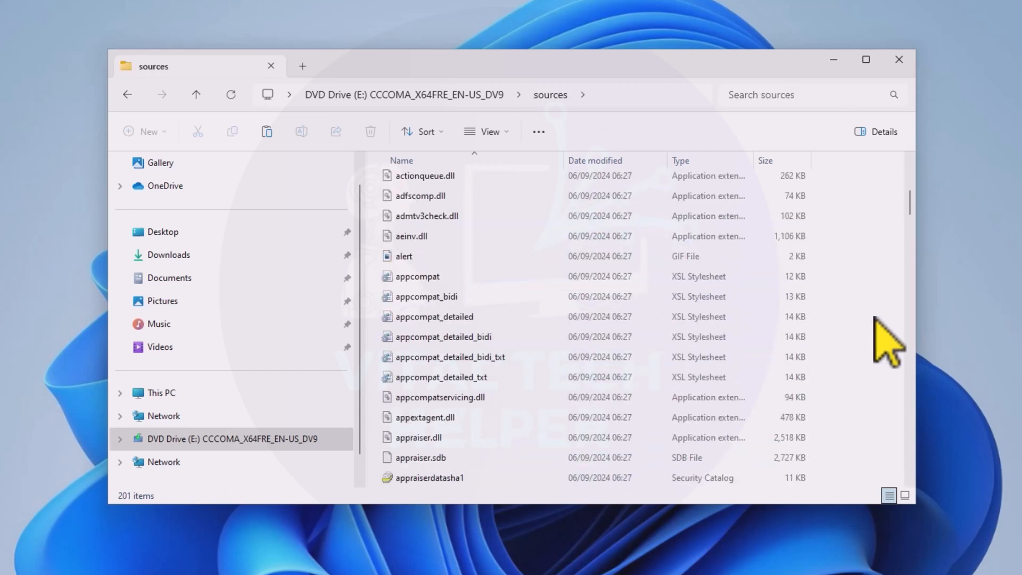
scroll(down, 3)
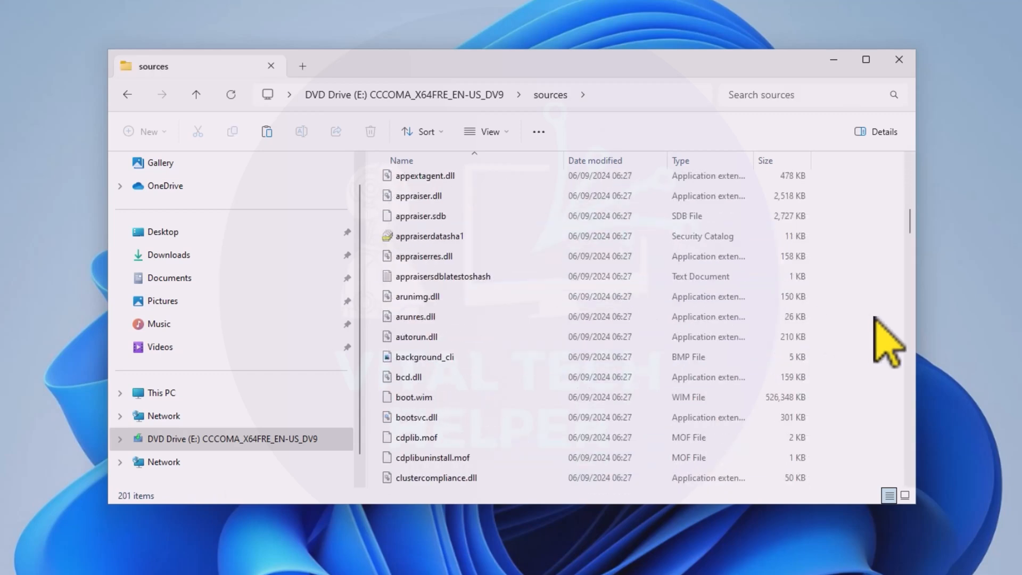
scroll(down, 3)
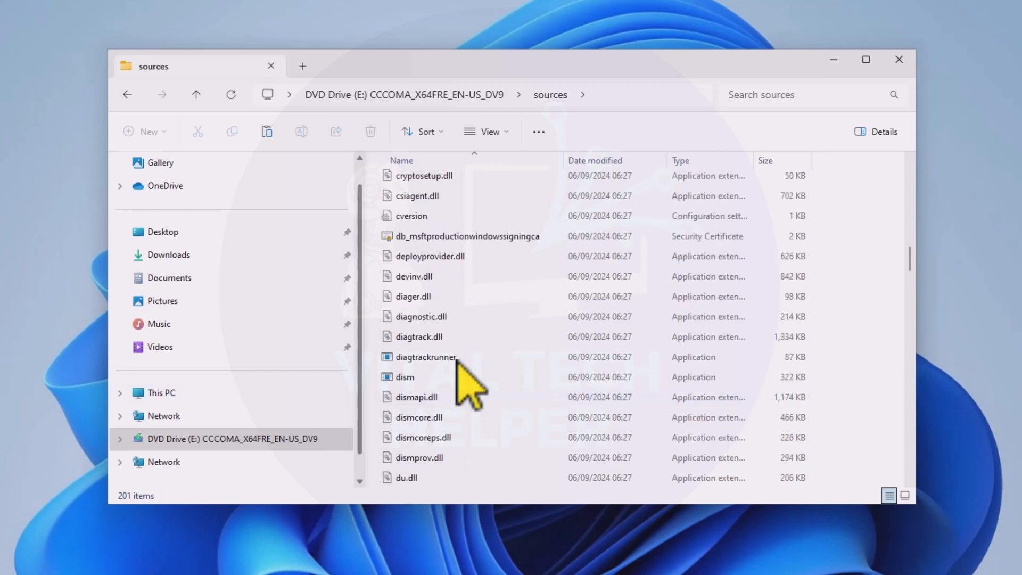
scroll(down, 3)
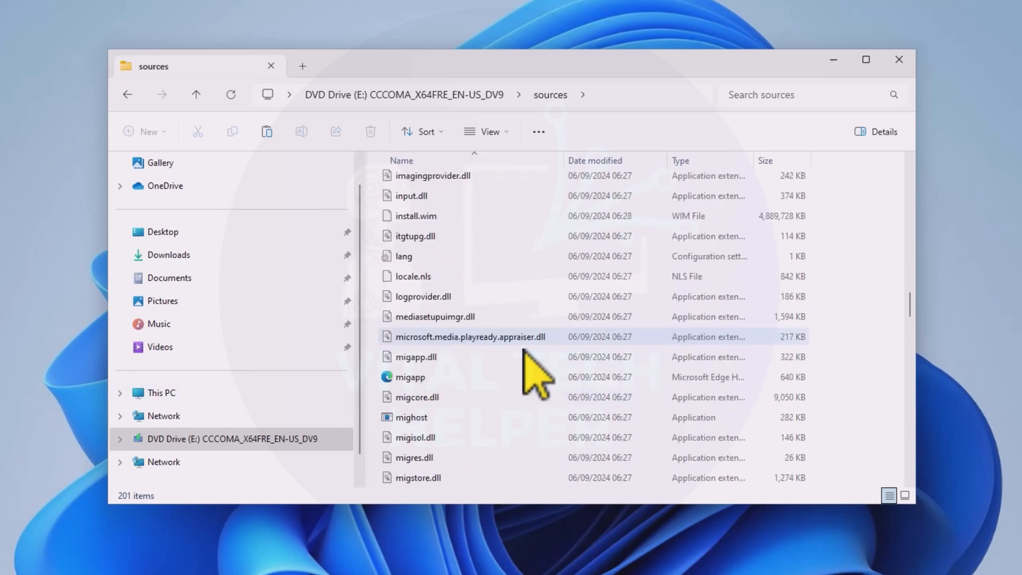
scroll(down, 3)
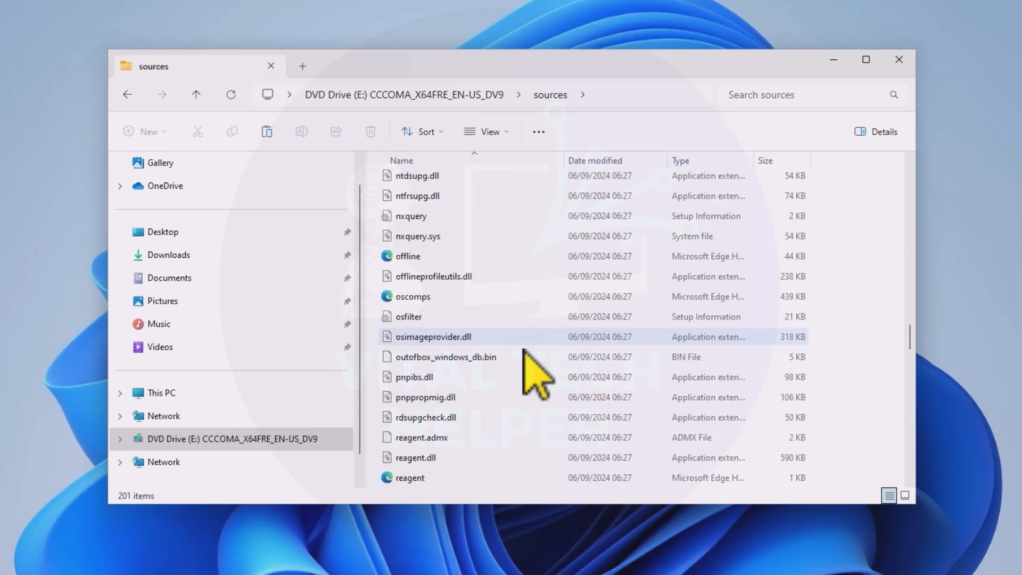
scroll(down, 3)
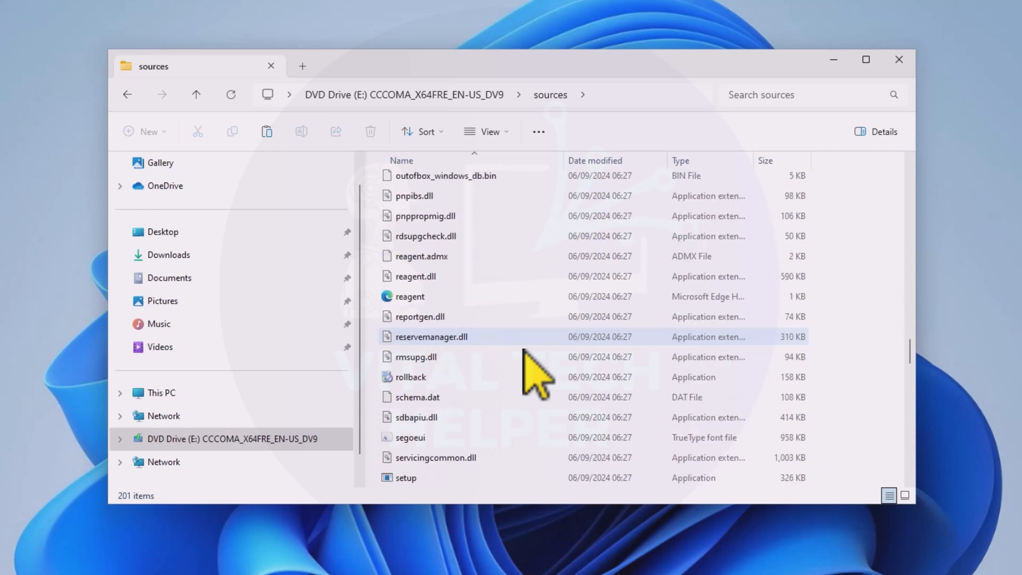
scroll(down, 3)
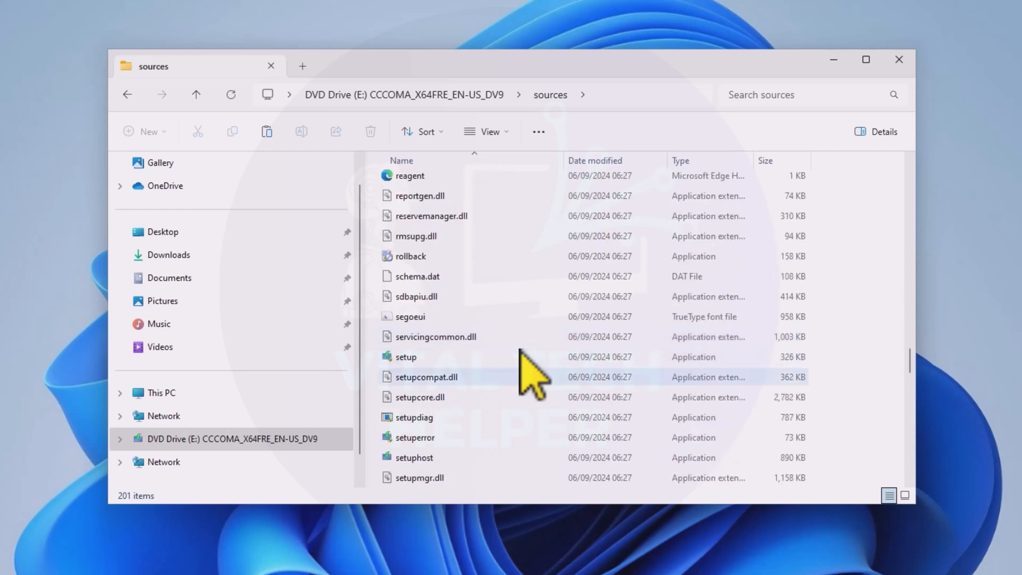
mouse_move(448, 391)
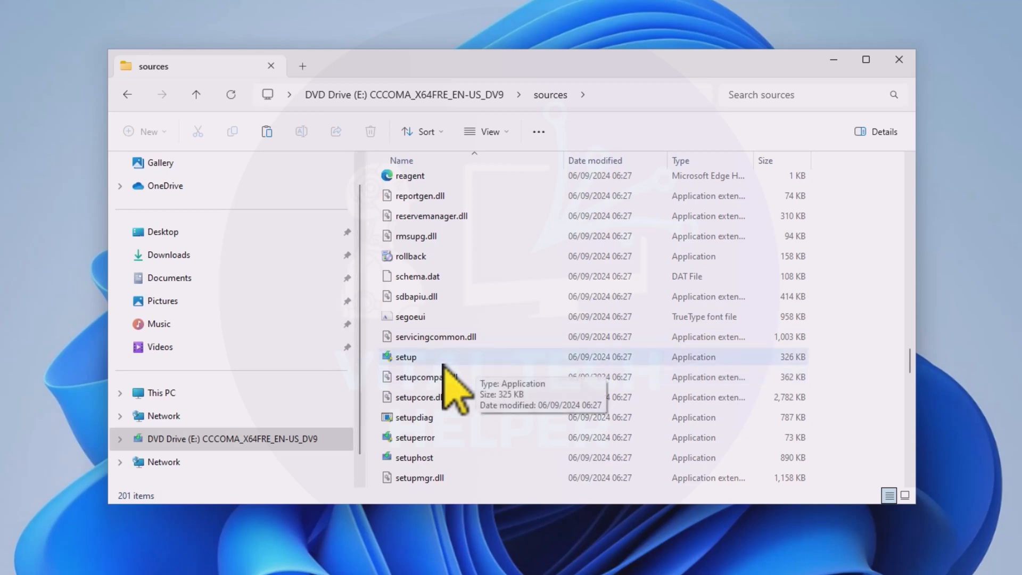
click(406, 357)
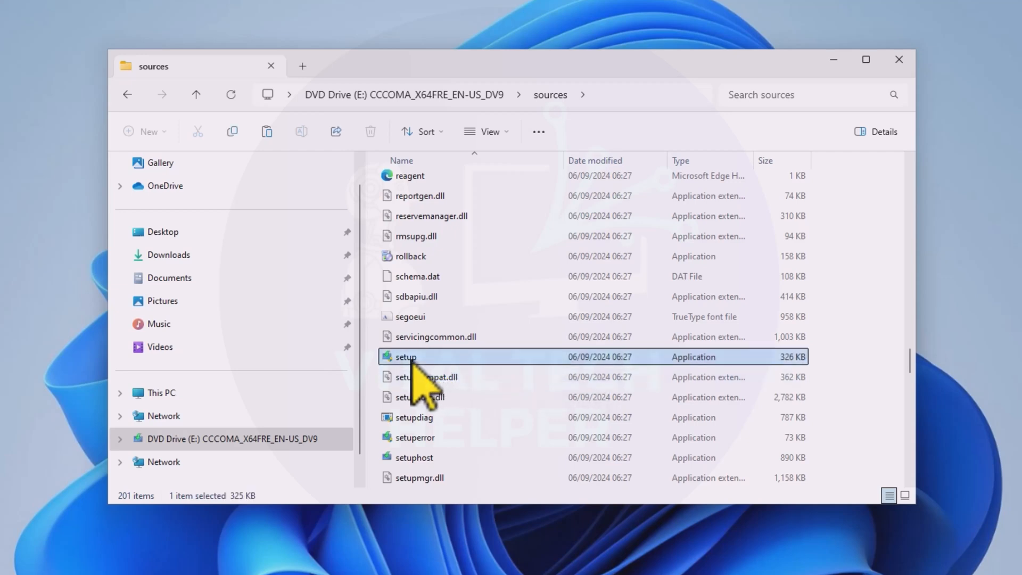
Run the sources folder's setup as administrator and approve User Account Control
right_click(404, 357)
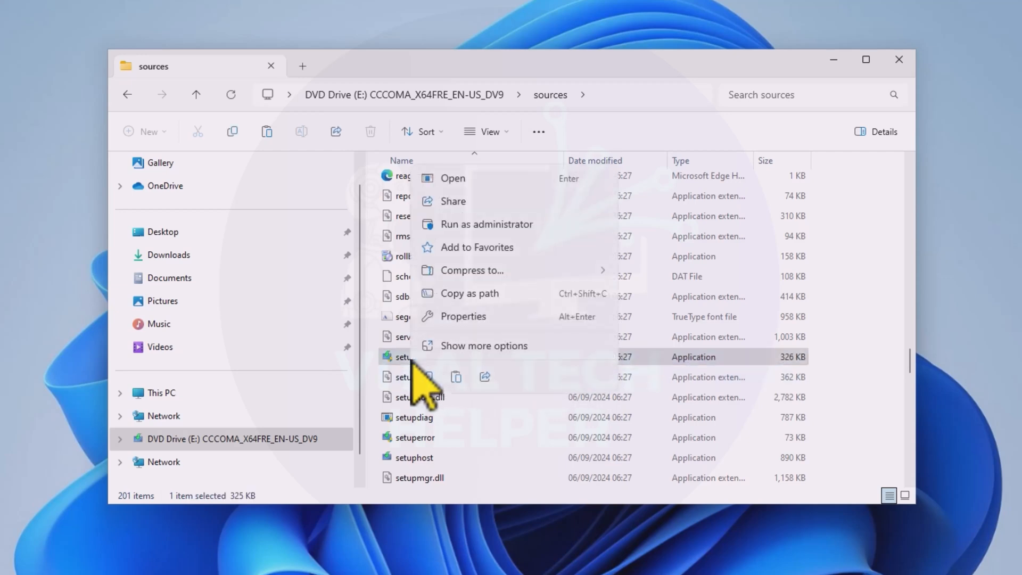
mouse_move(505, 261)
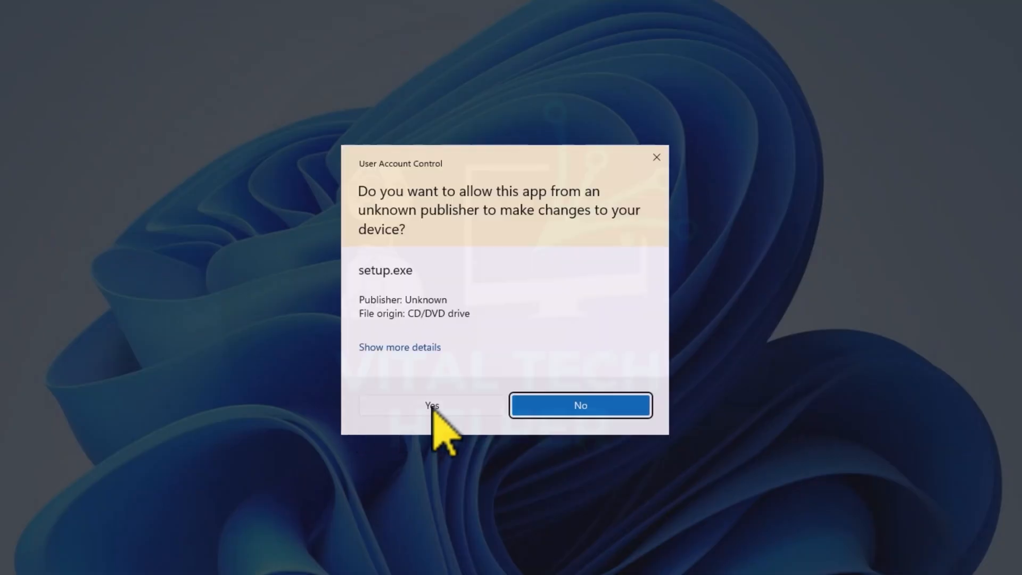
click(431, 405)
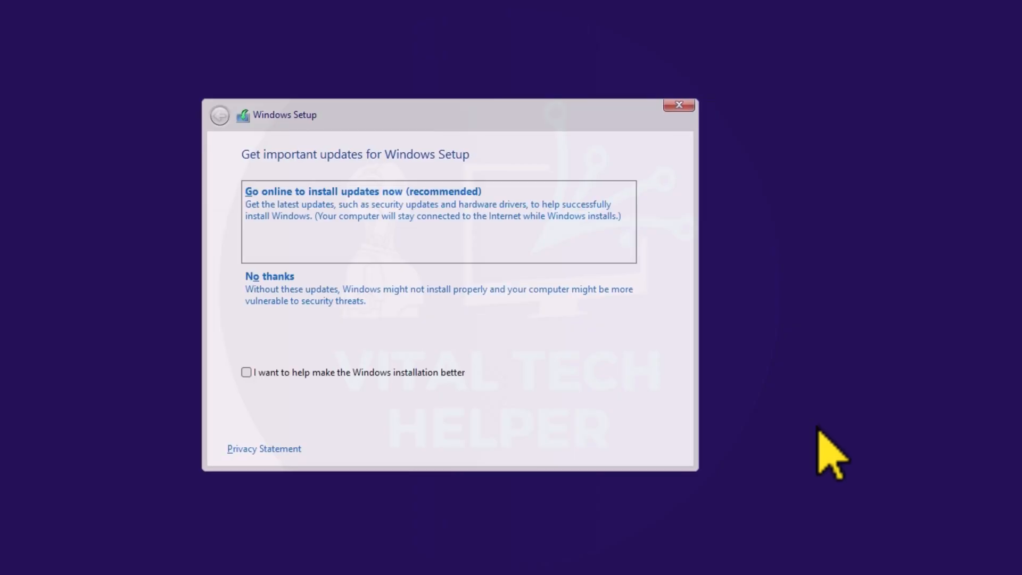
mouse_move(374, 332)
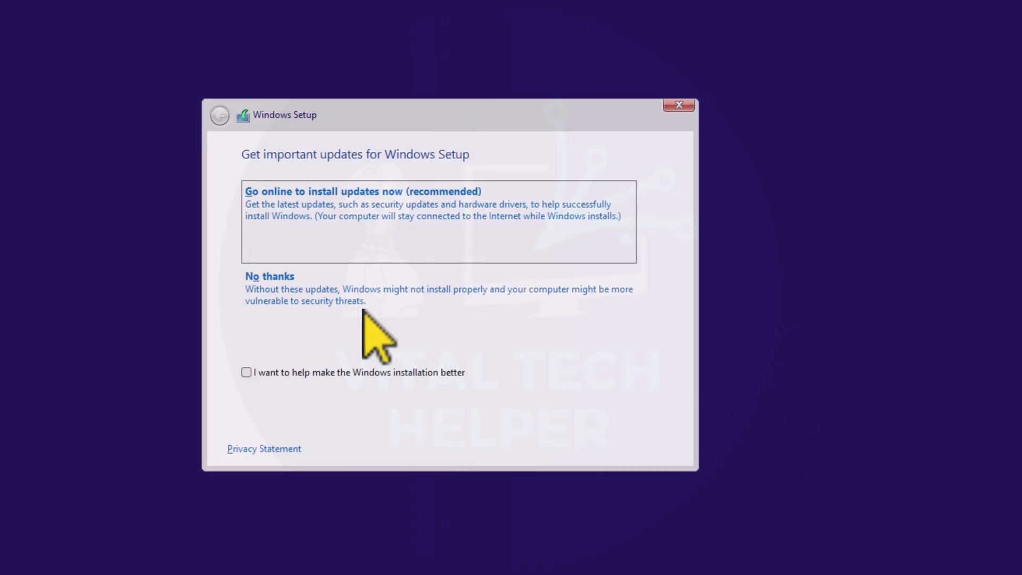
Decline installer updates and choose Windows 11 Pro as the edition to install
click(269, 276)
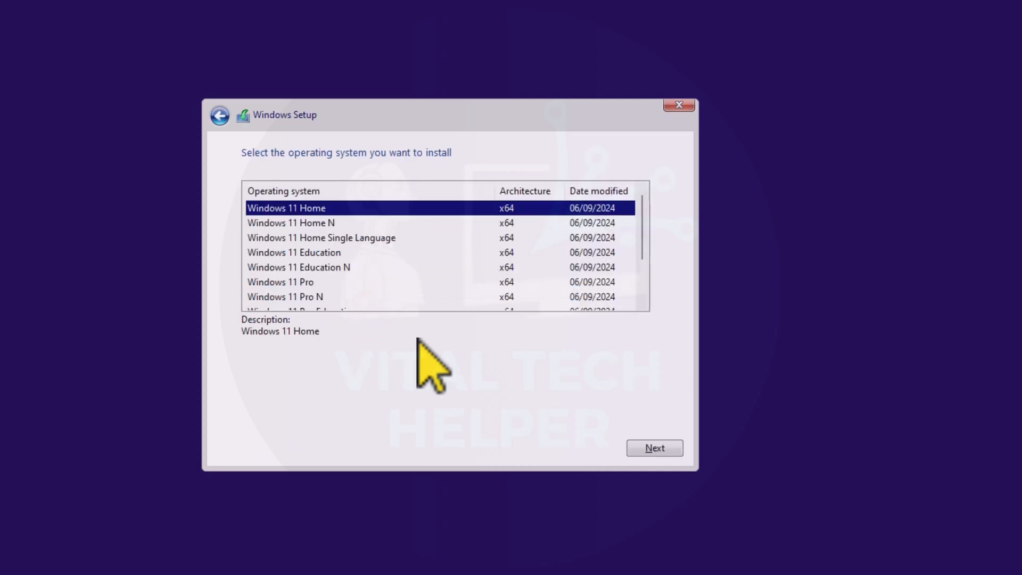
mouse_move(443, 254)
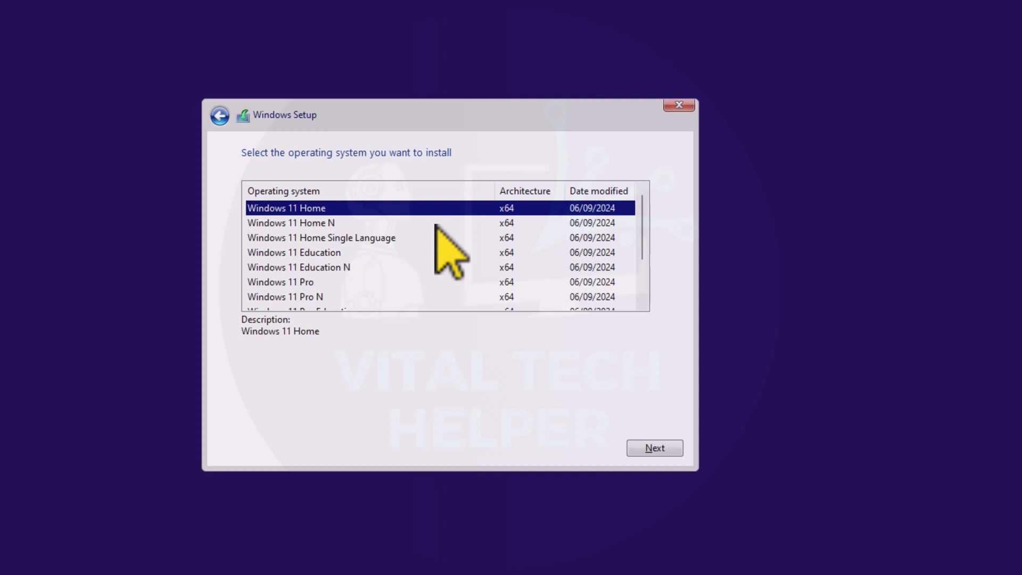
scroll(down, 3)
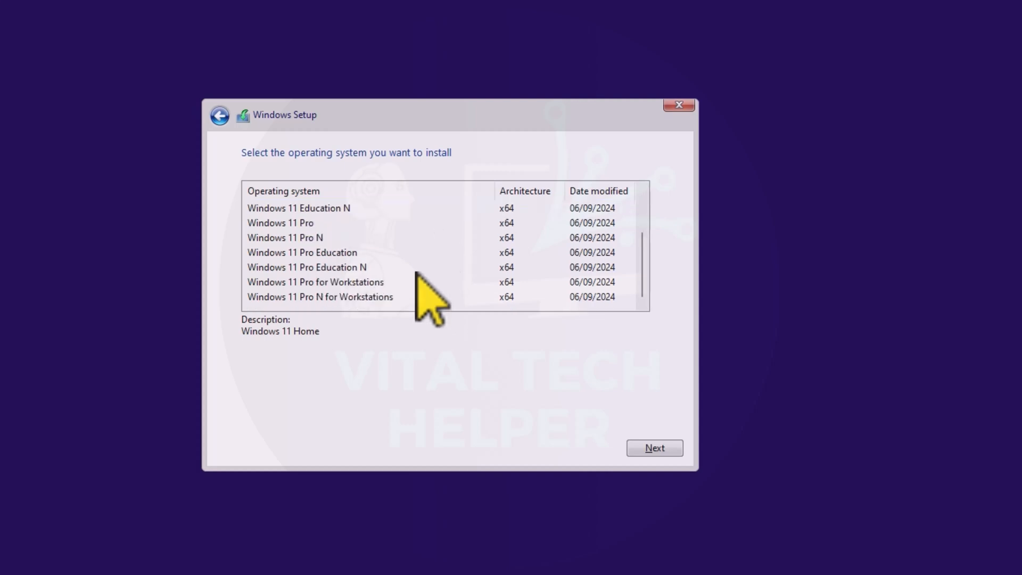
click(280, 222)
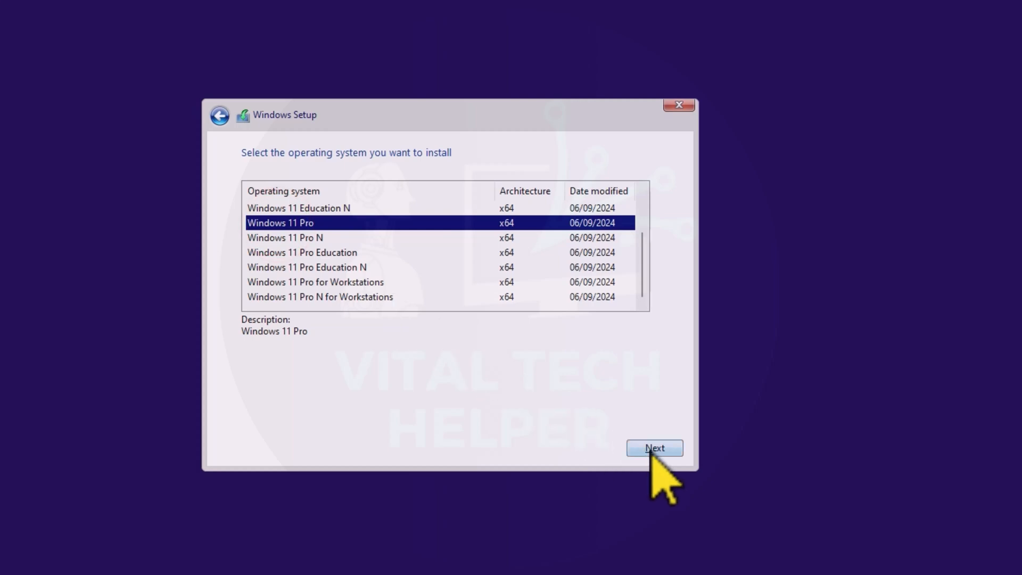
mouse_move(469, 457)
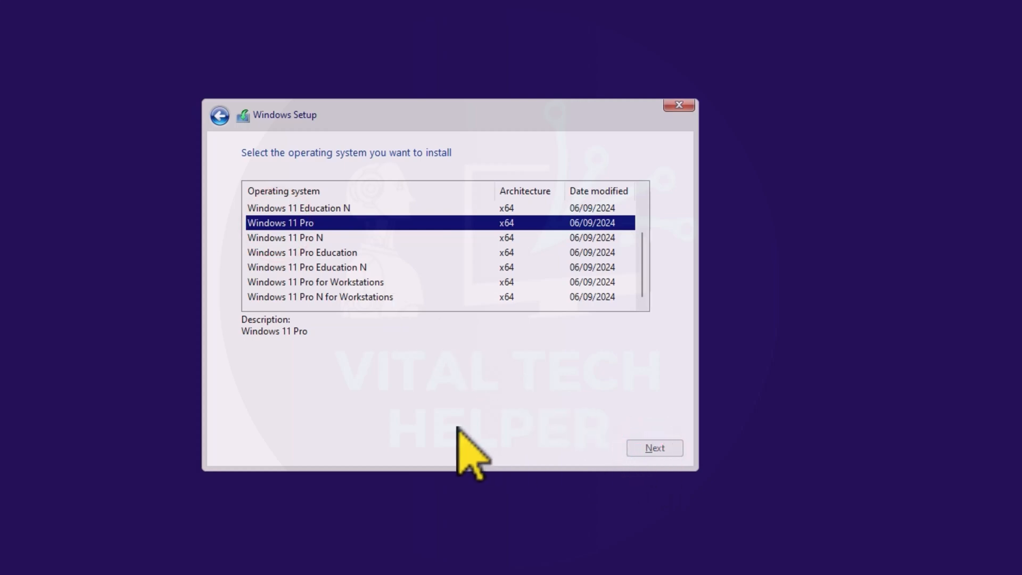
click(654, 448)
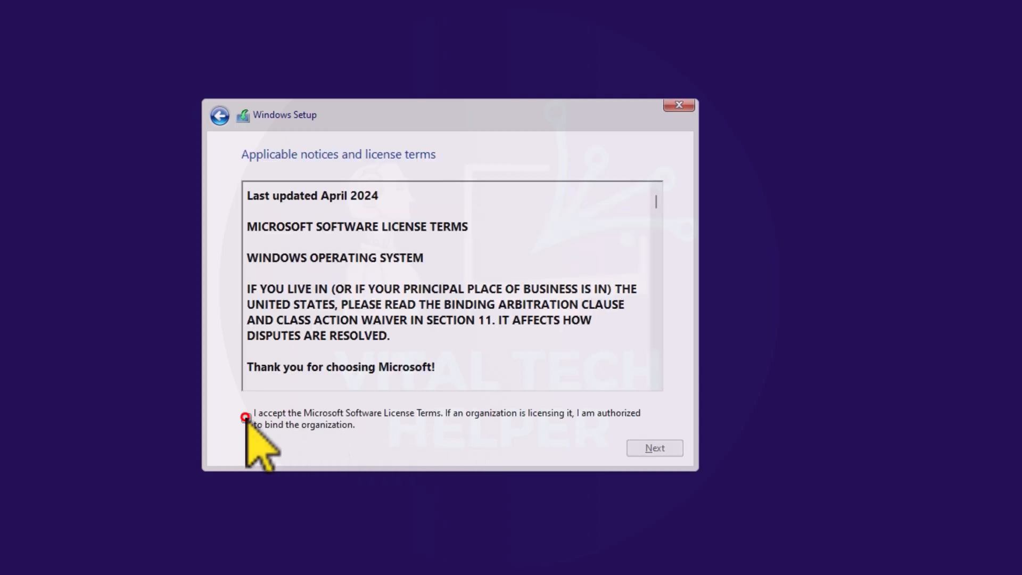
Accept the Microsoft Software License Terms and continue to the installation type choice
click(246, 418)
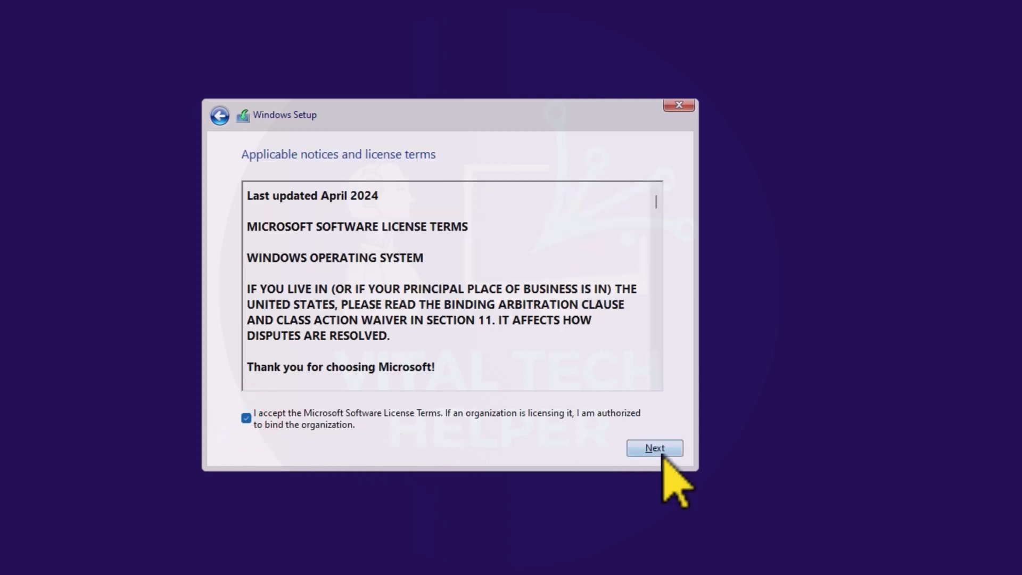
click(654, 448)
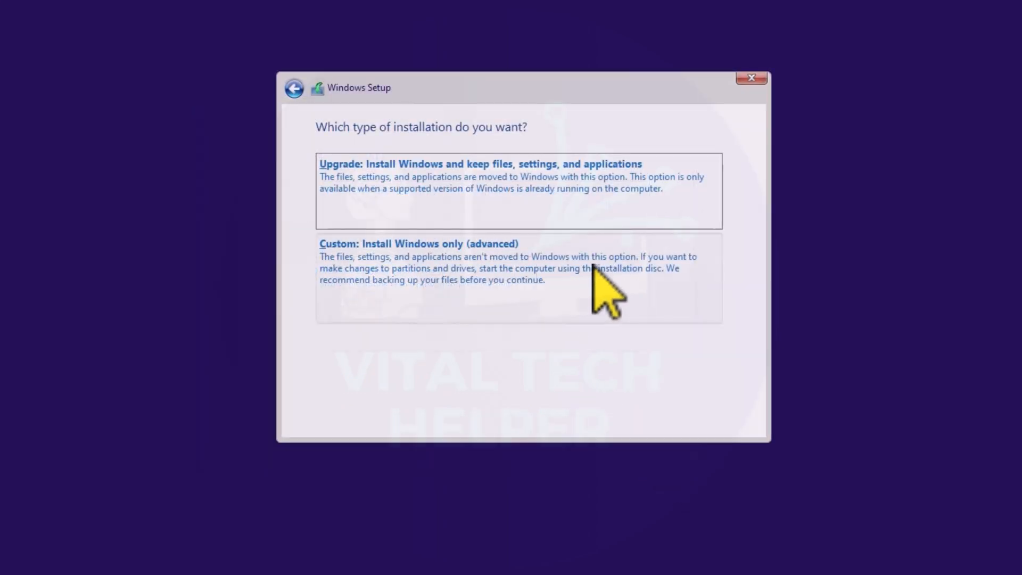
mouse_move(551, 290)
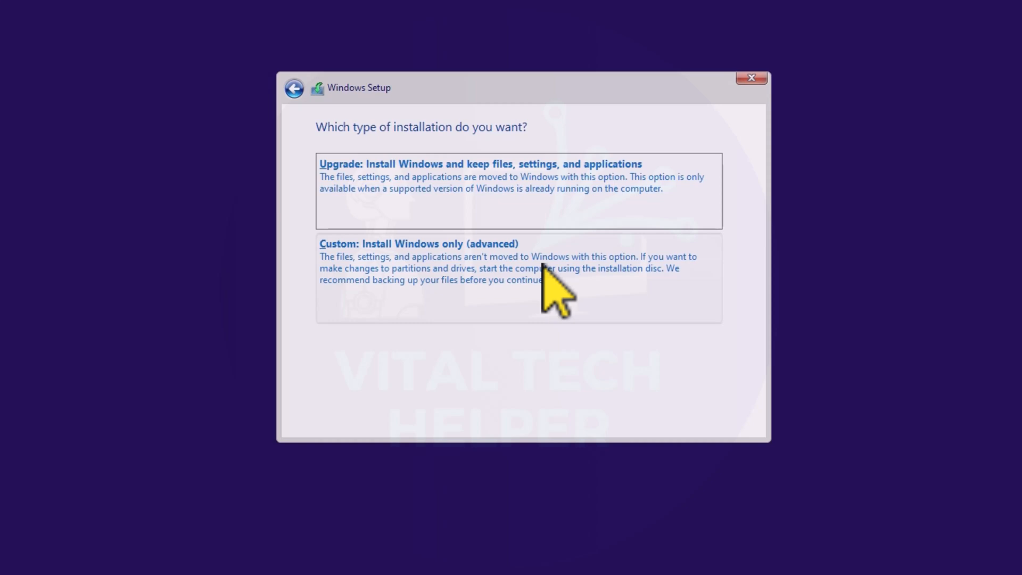
mouse_move(541, 303)
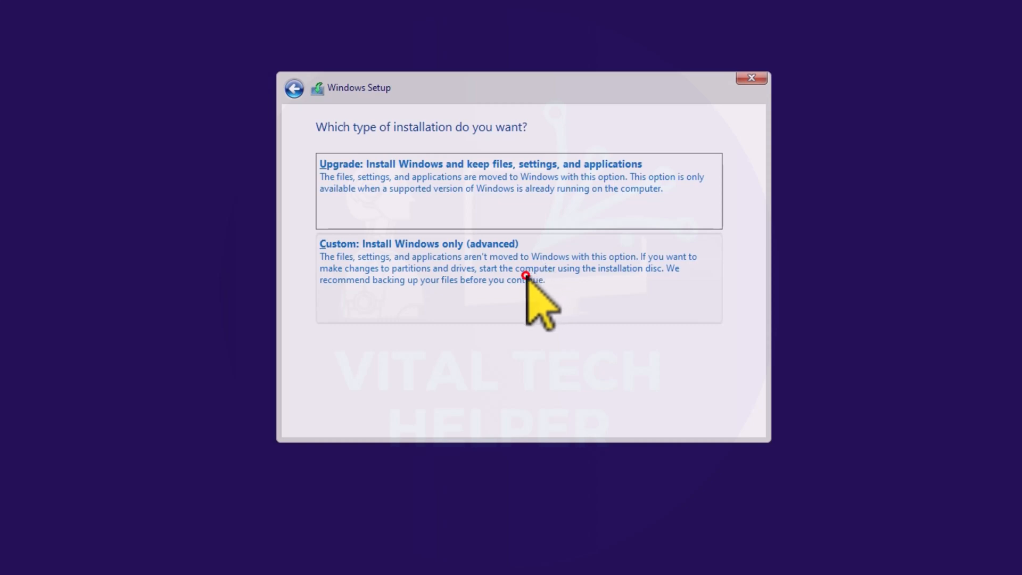
Choose 'Custom: Install Windows only' onto Drive 0 Partition 3 (C:), raising the Windows.old warning
click(418, 244)
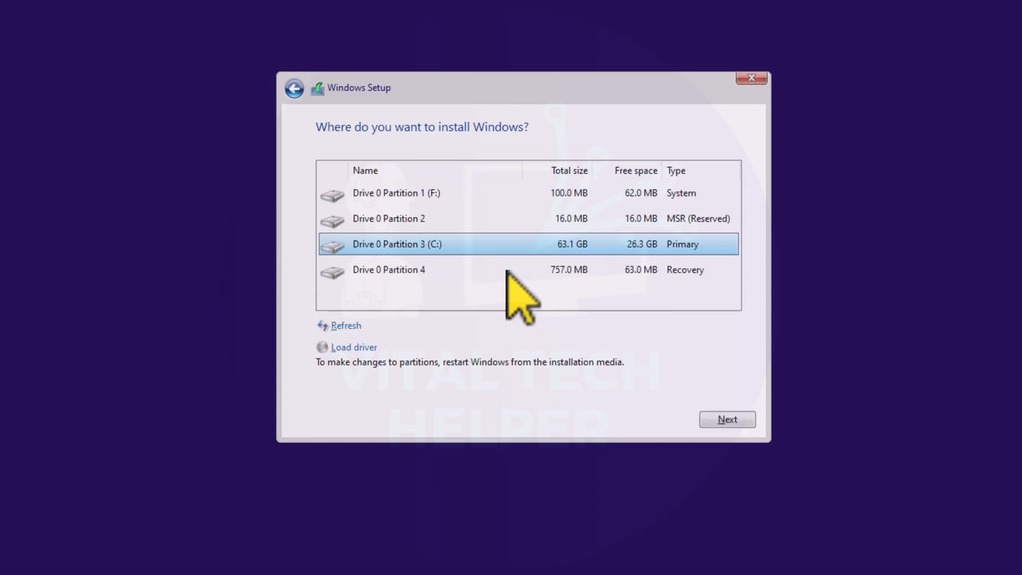
mouse_move(443, 267)
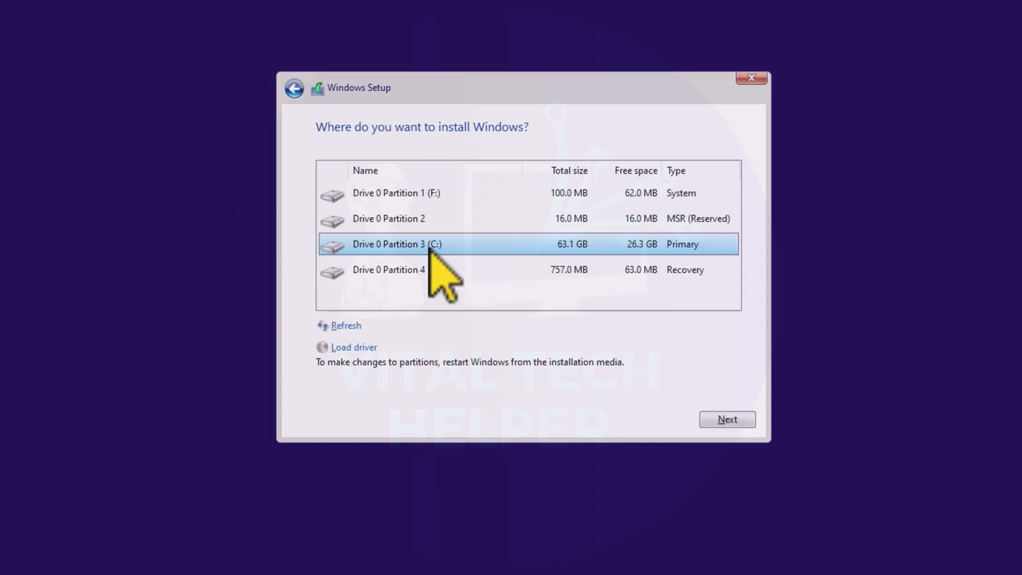
mouse_move(537, 270)
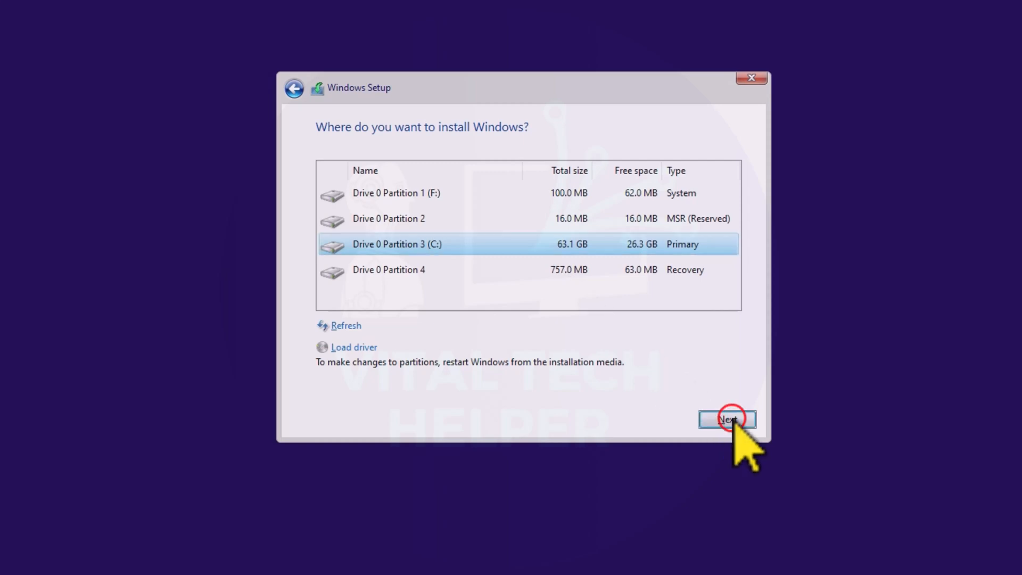
click(727, 420)
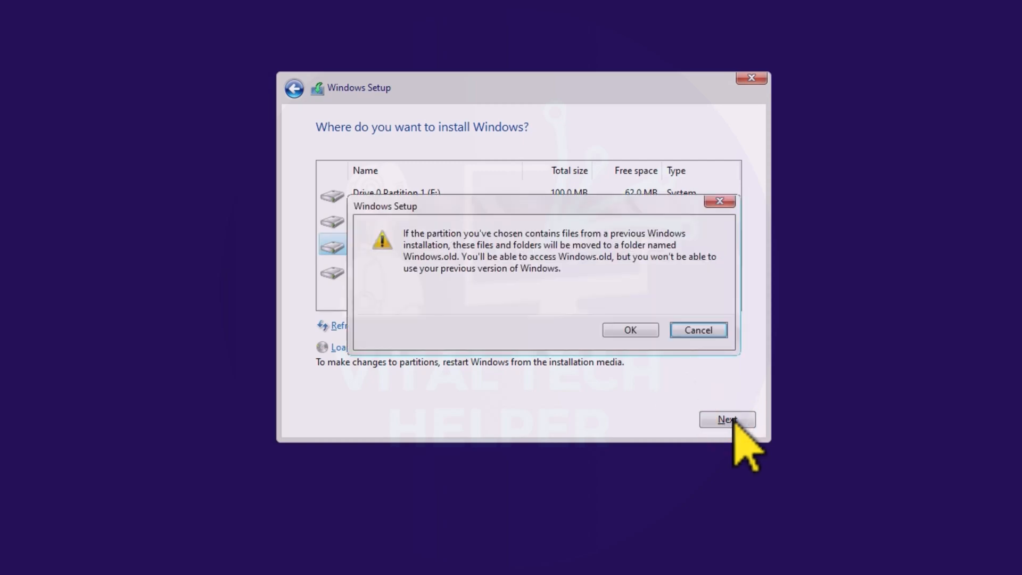
mouse_move(554, 301)
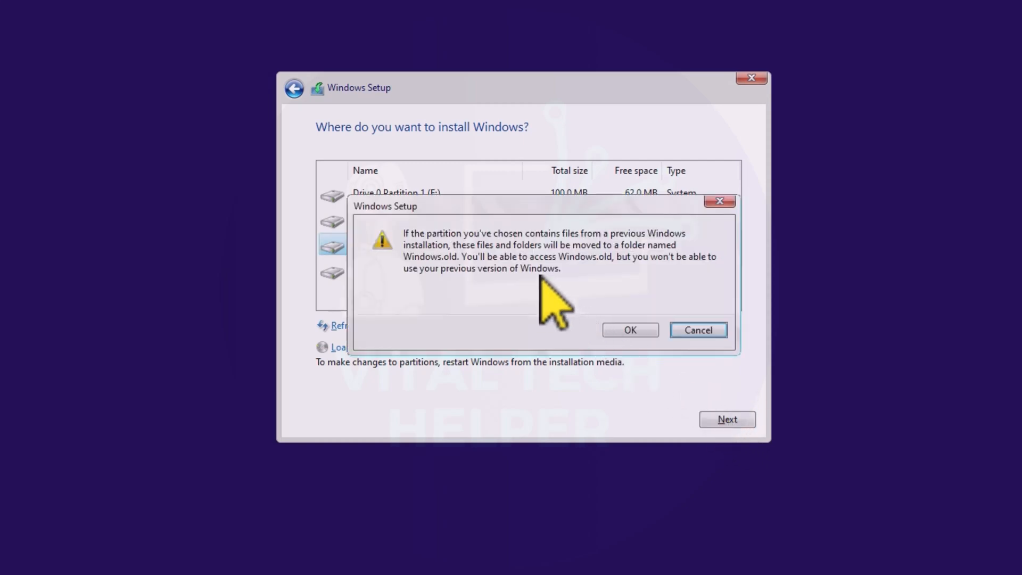
mouse_move(485, 326)
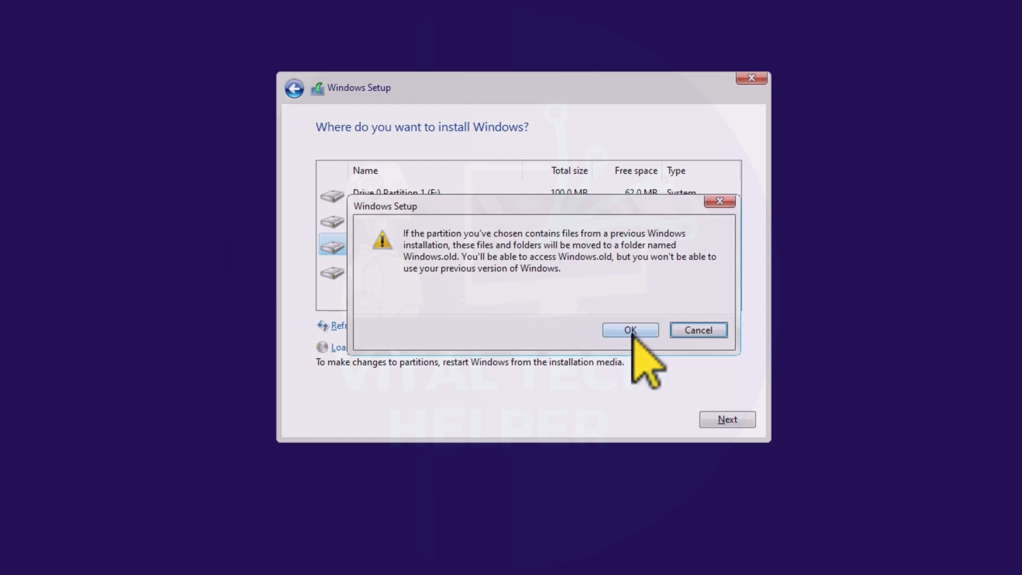
Accept the Windows.old warning to install on C:, then confirm United Kingdom as the country
click(630, 330)
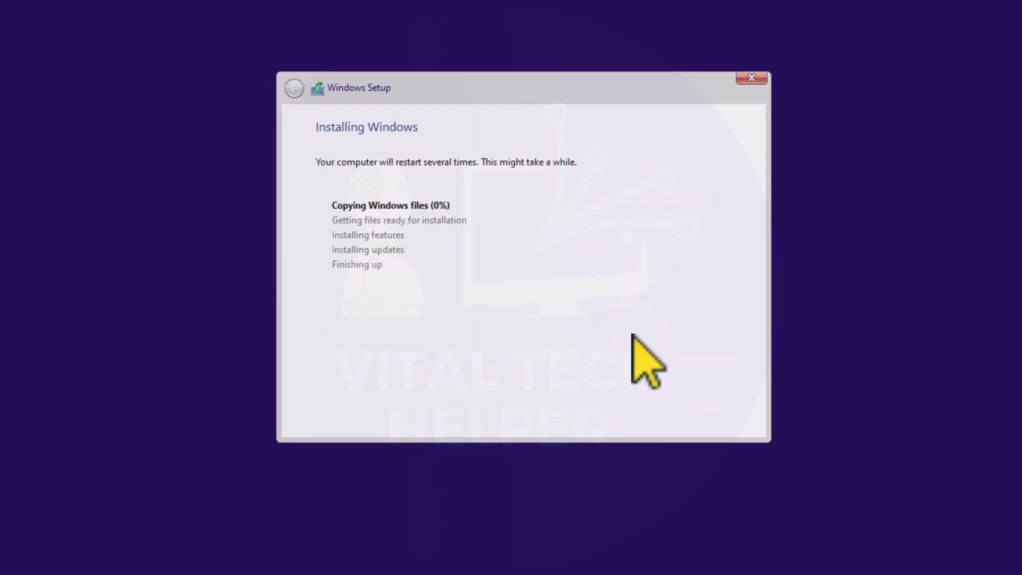
mouse_move(518, 257)
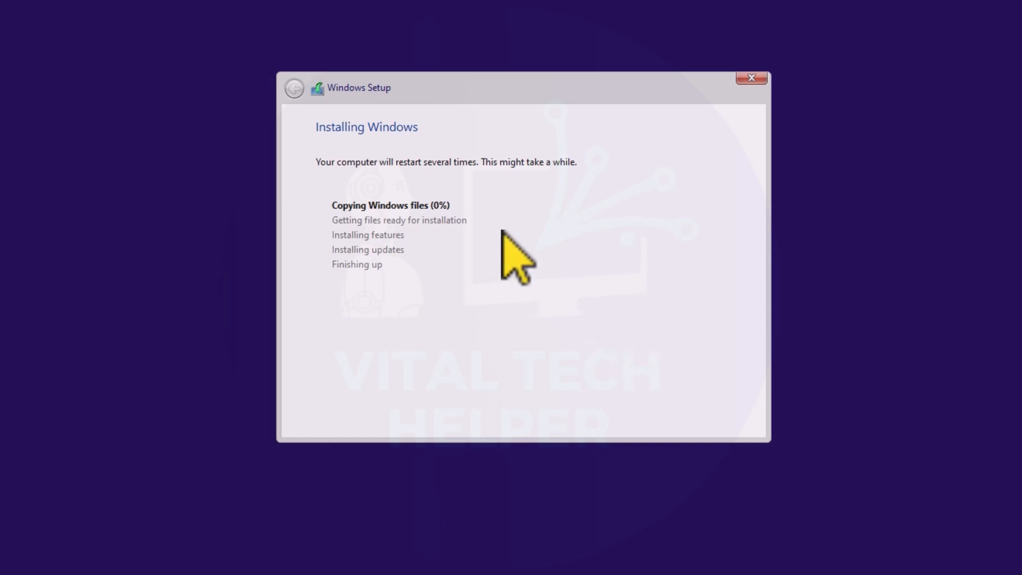
mouse_move(747, 117)
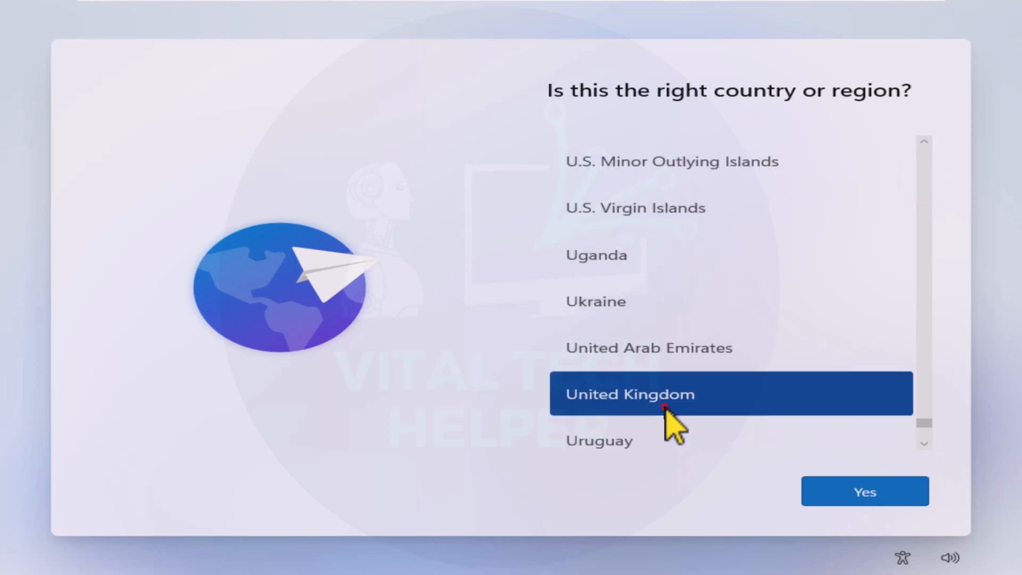
click(864, 491)
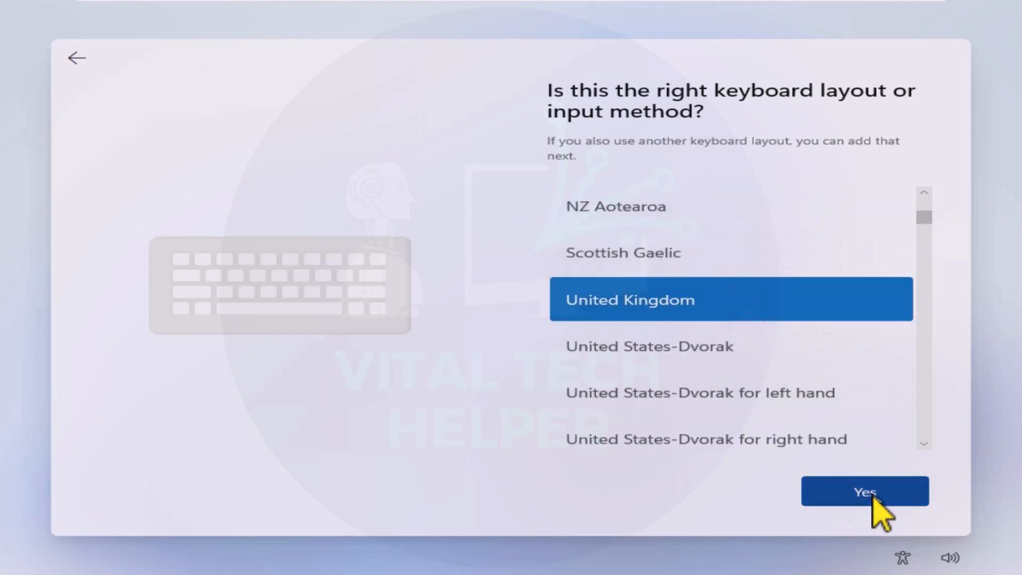
Confirm United Kingdom as the keyboard layout, reaching the lost internet connection screen
click(864, 492)
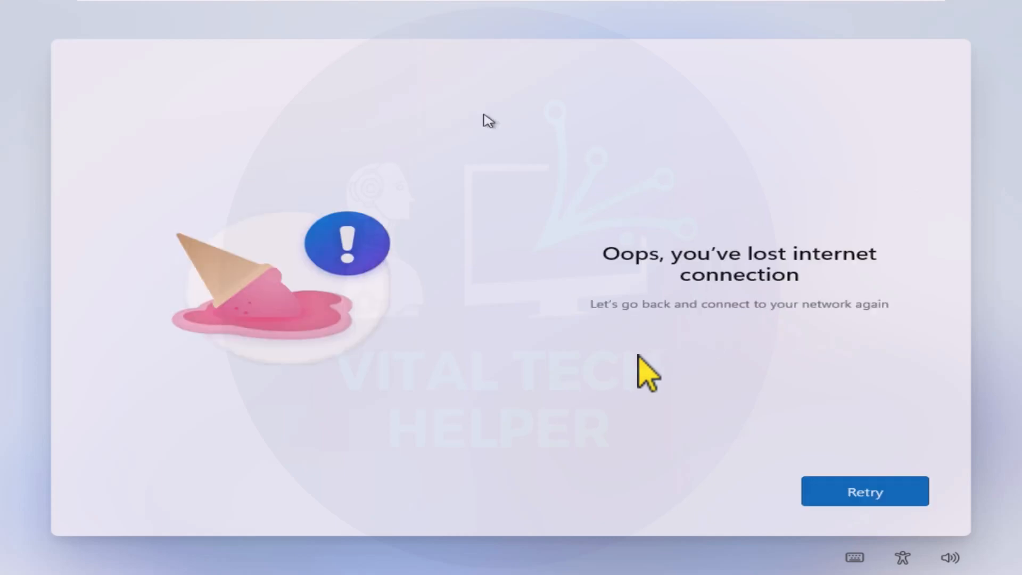
mouse_move(648, 388)
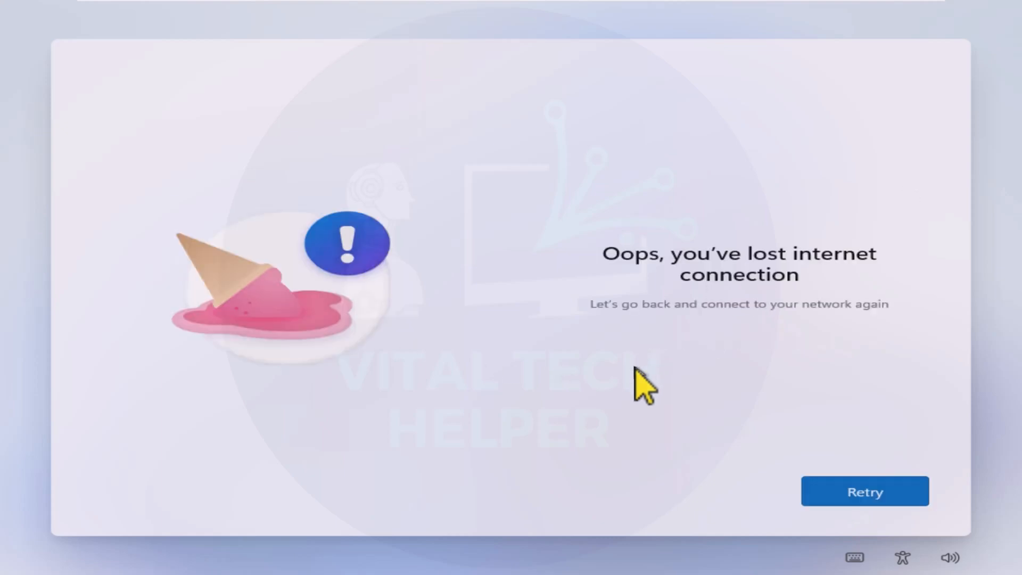
Bring up an administrator Command Prompt over setup with Shift+F10
key(Shift+F10)
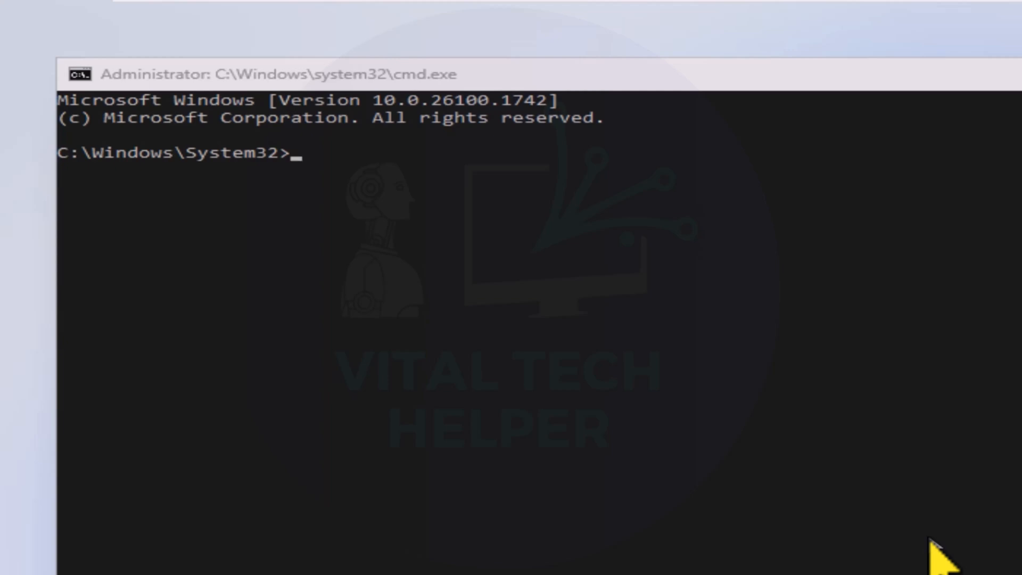
Run oobe\bypassnro to restart setup, then reconfirm United Kingdom as the country
text(oo)
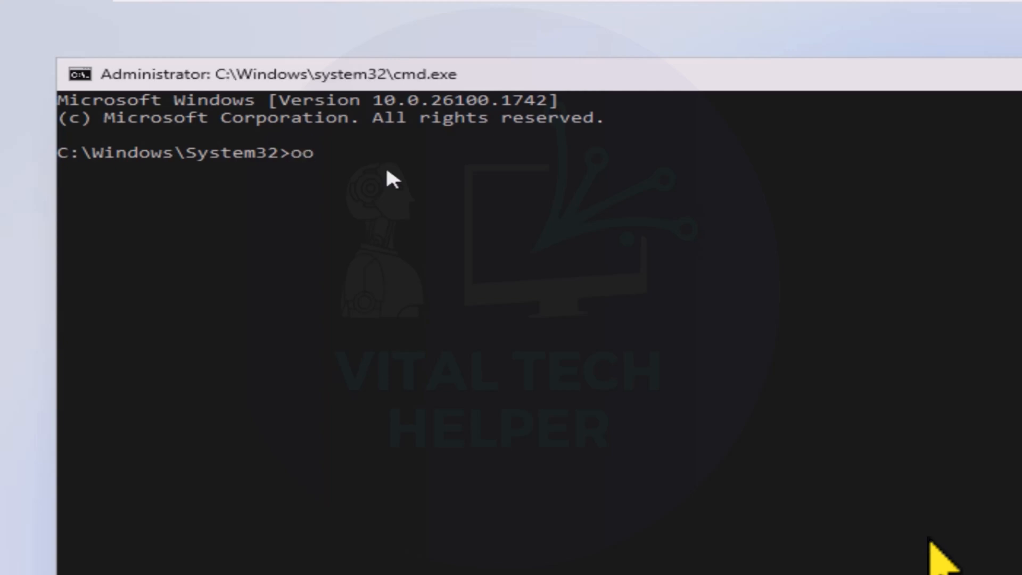
text(be)
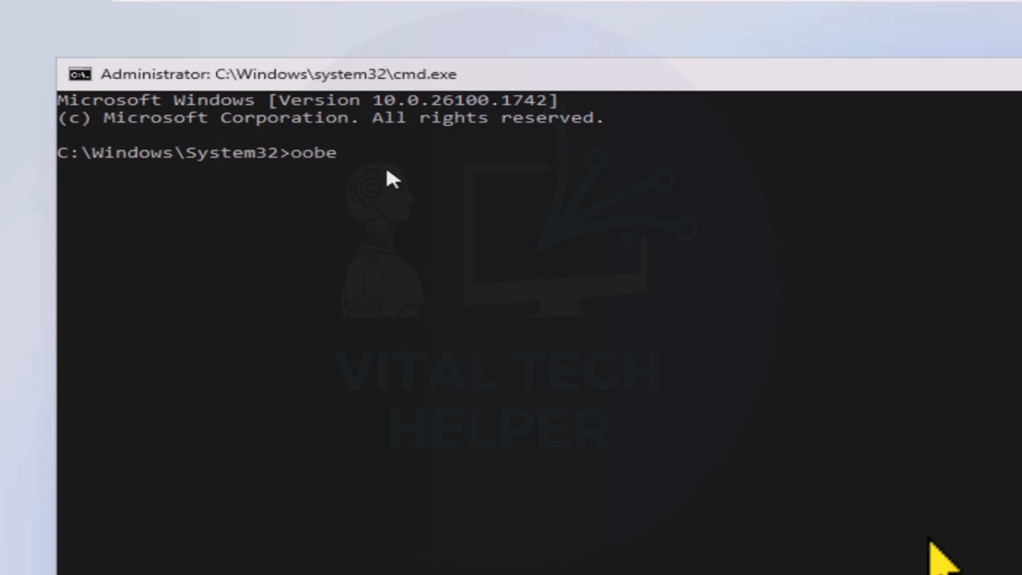
text(\b)
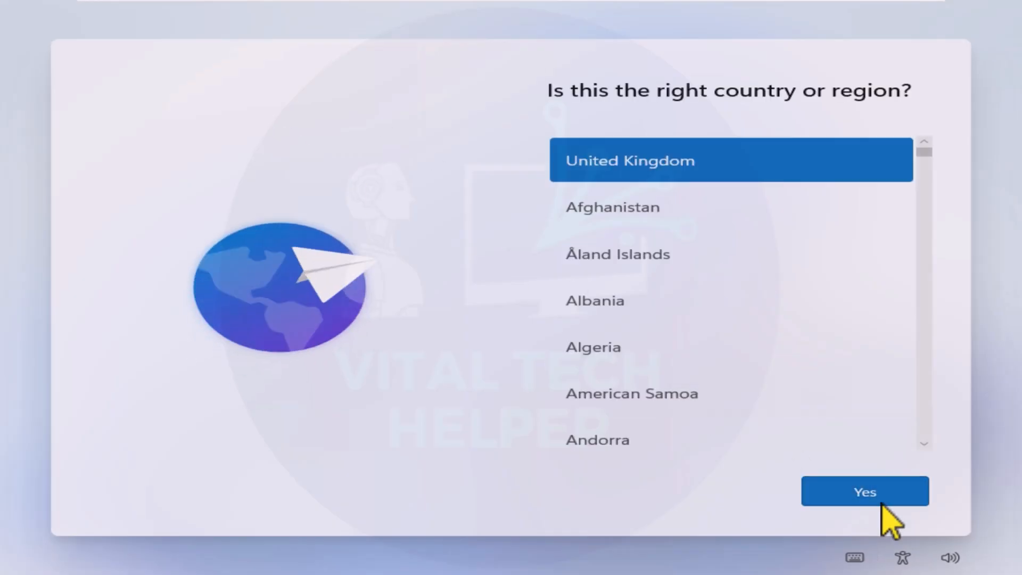
click(865, 491)
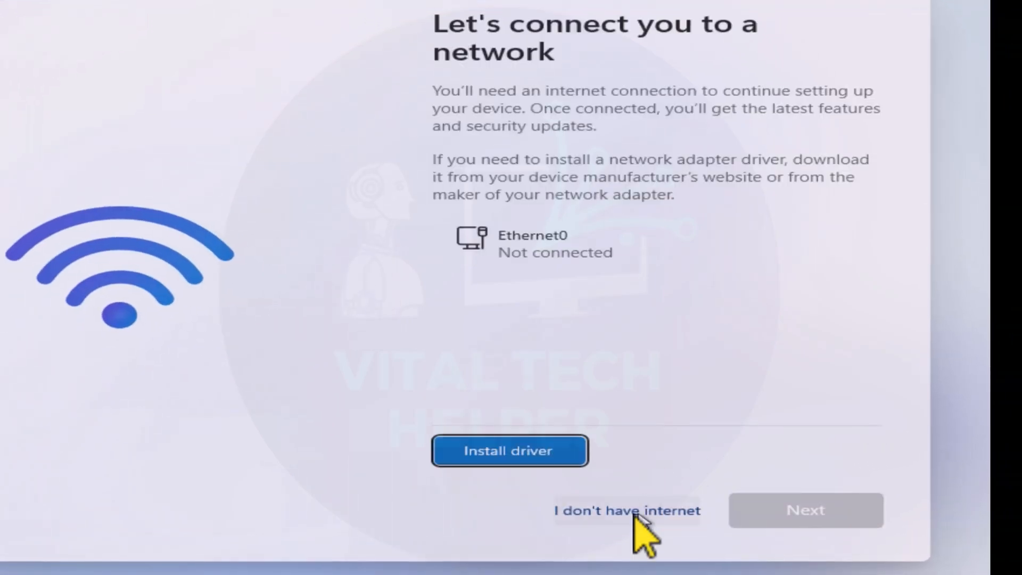
Continue setup without internet and create a local account named user
click(628, 510)
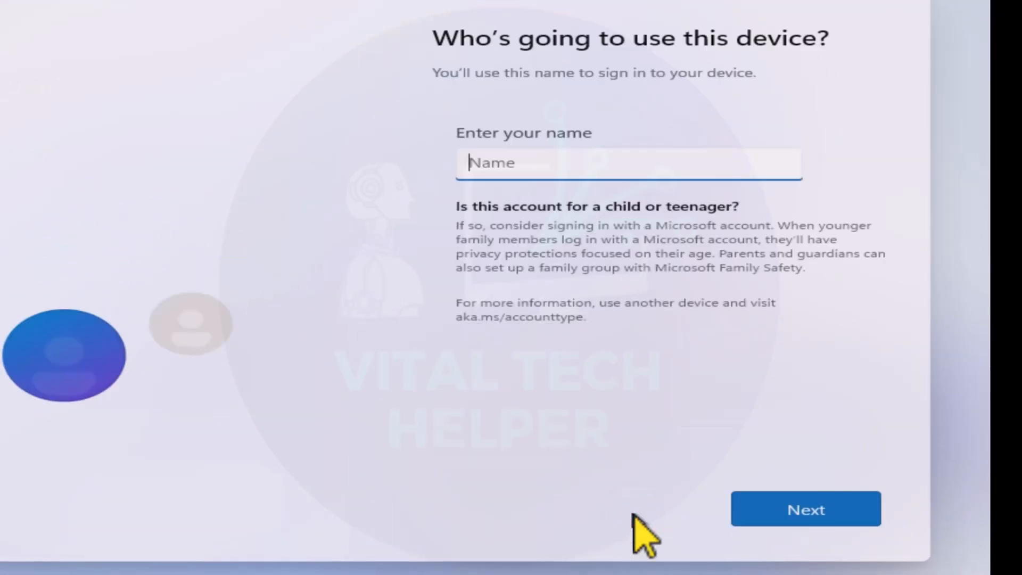
text(user)
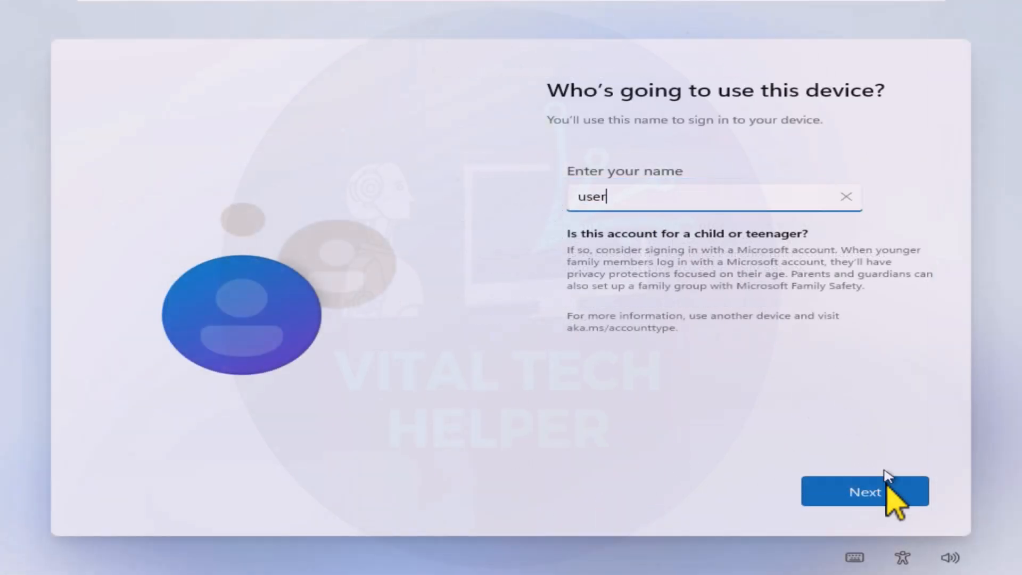
click(864, 493)
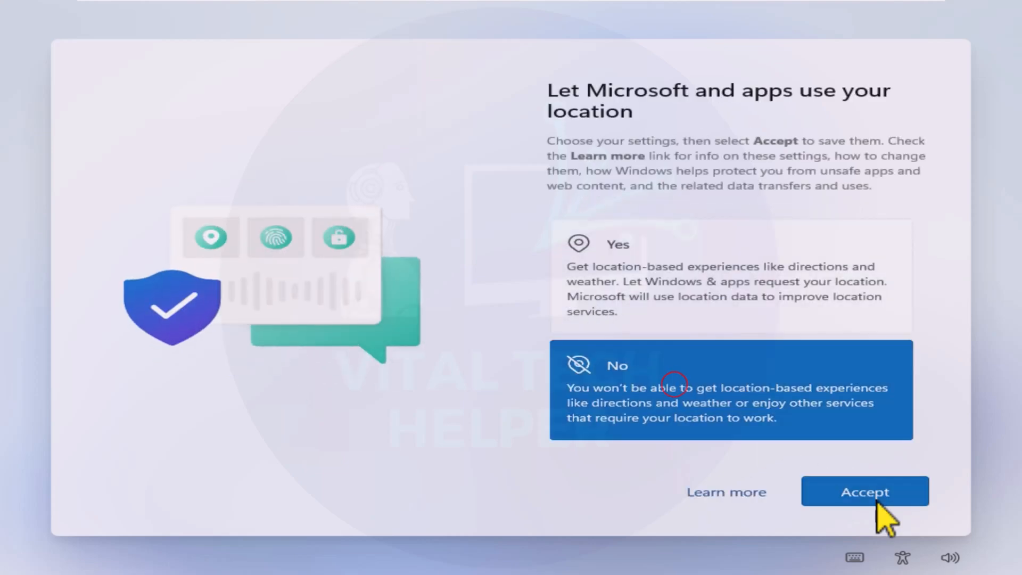
Decline location sharing and tailored experiences, sending only required diagnostic data
click(865, 491)
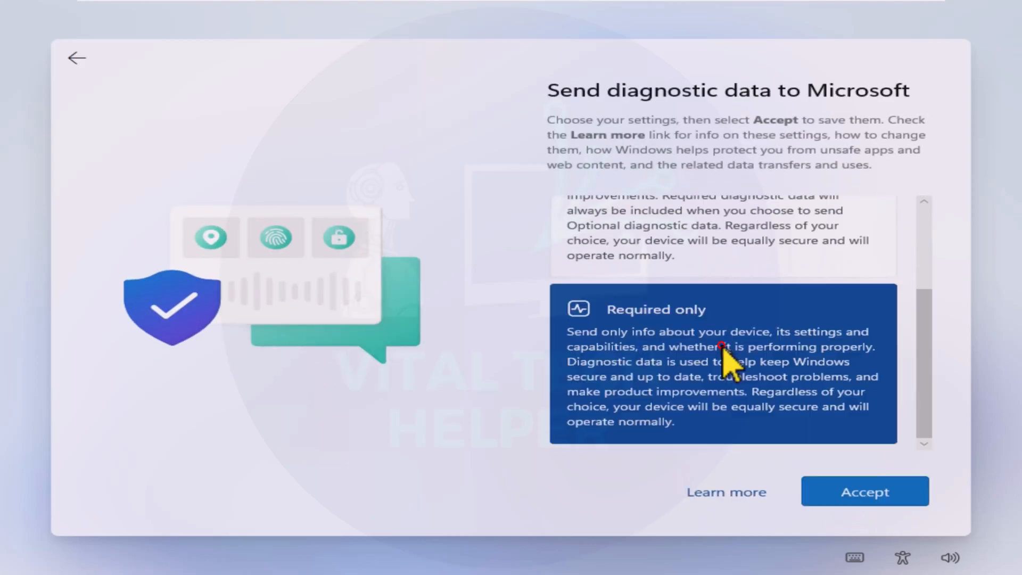
click(865, 491)
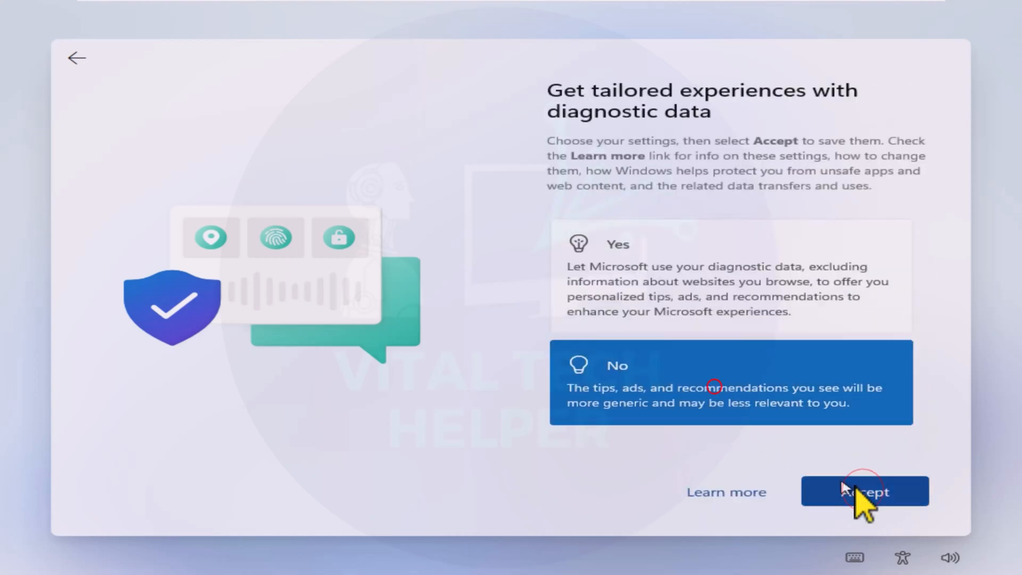
click(864, 492)
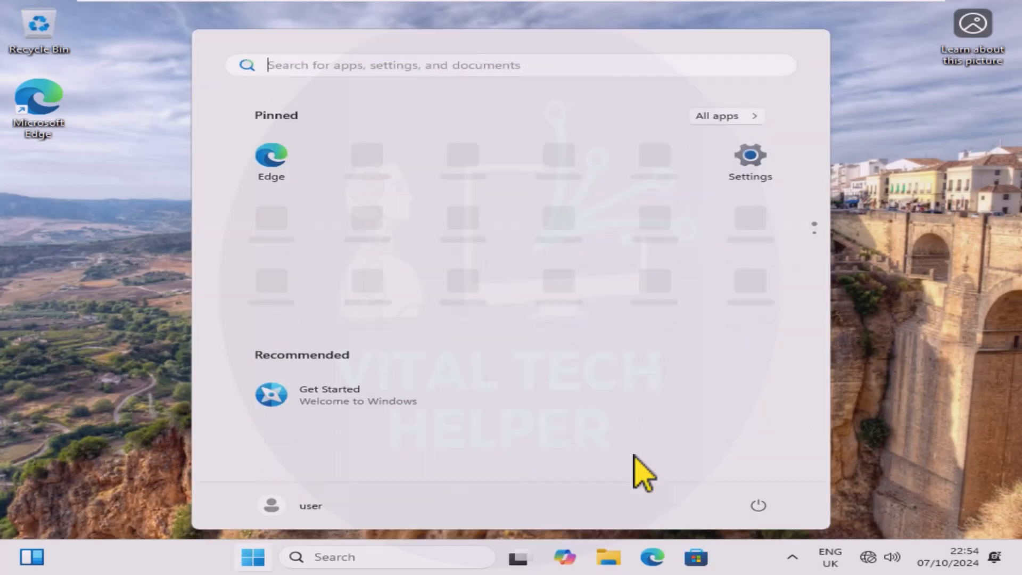
mouse_move(427, 212)
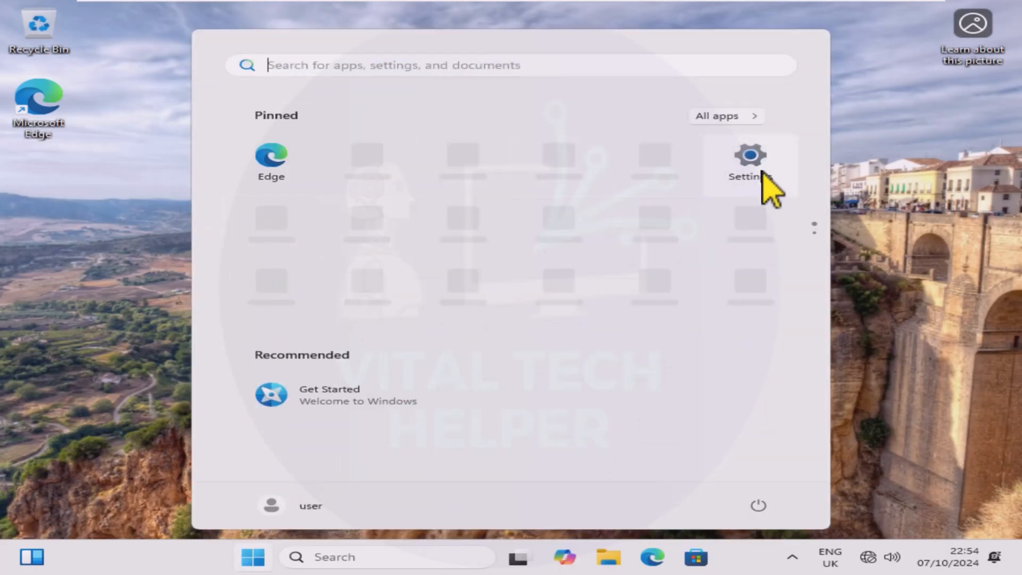
Show the About page's Windows specifications confirming Windows 11 Pro version 24H2, build 26100.1742
click(749, 160)
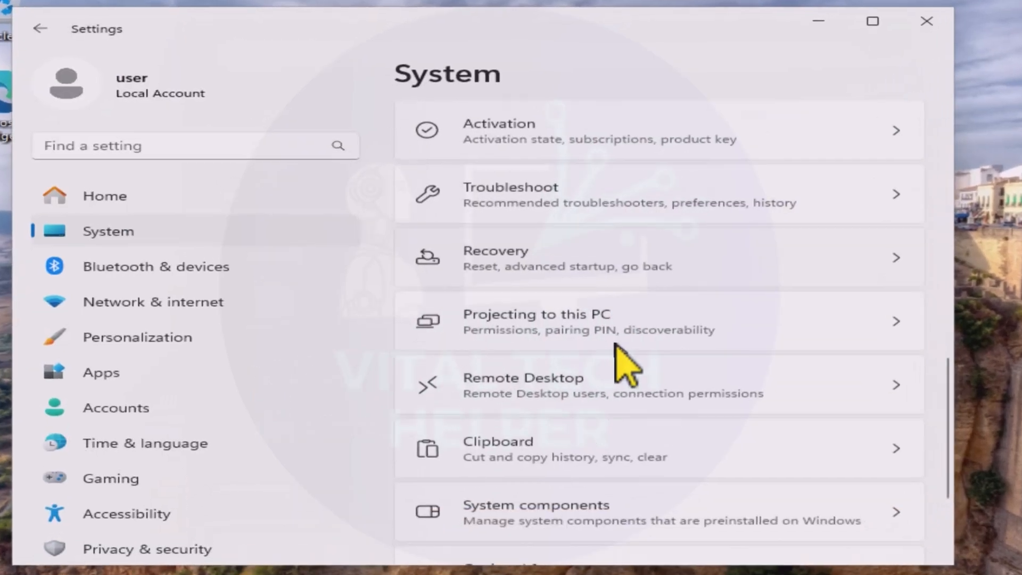
scroll(down, 3)
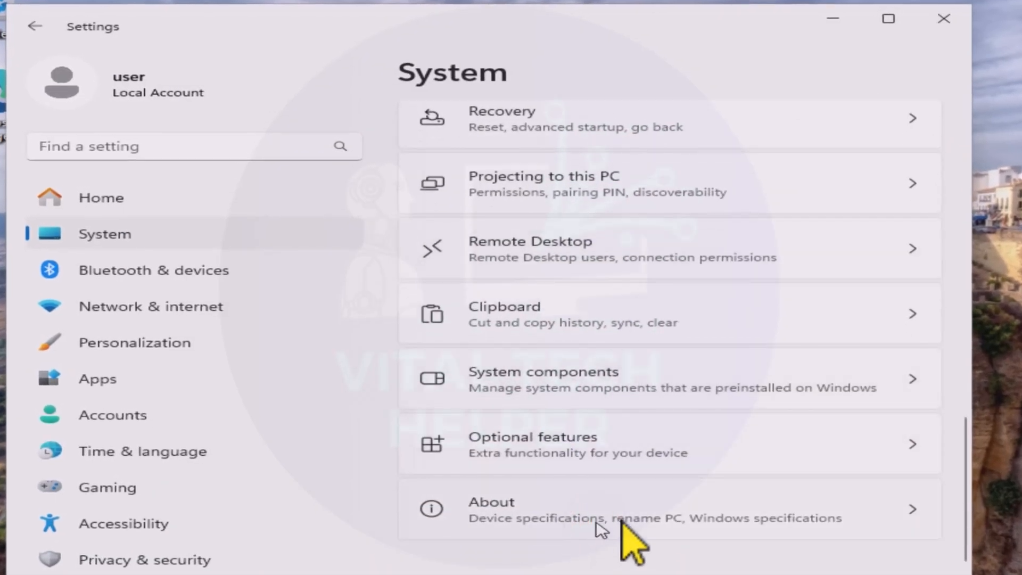
click(587, 509)
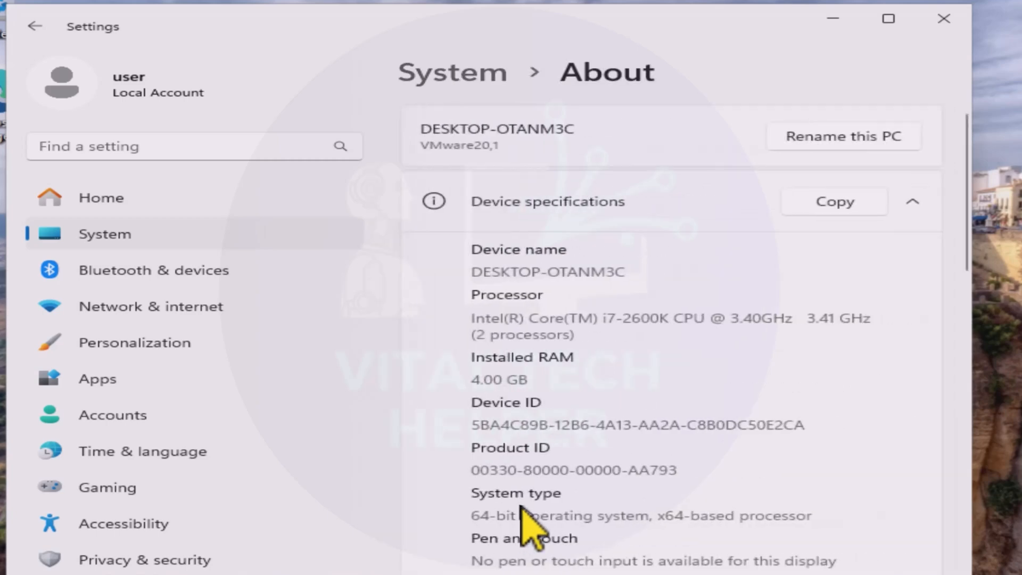
scroll(down, 3)
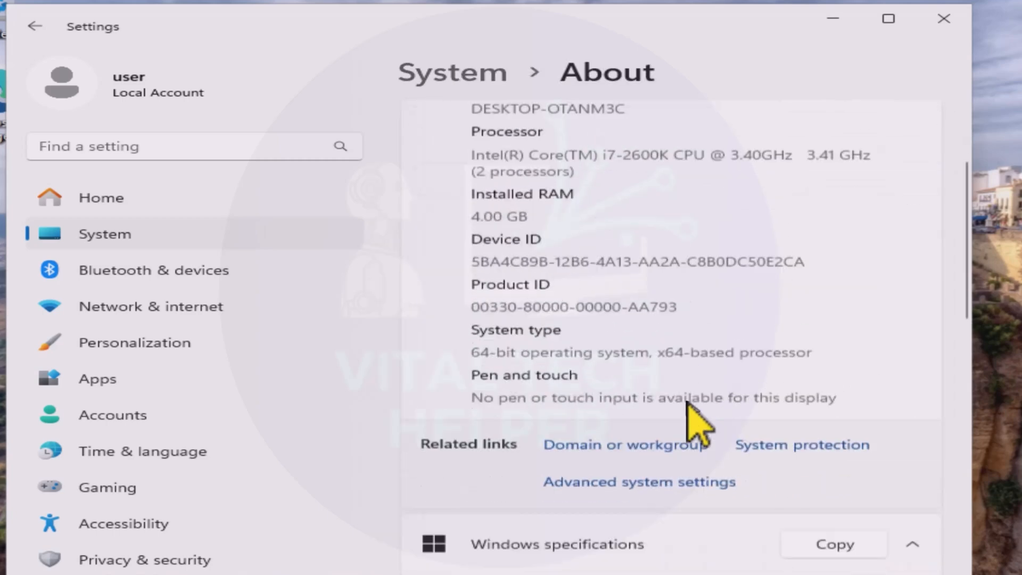
scroll(down, 3)
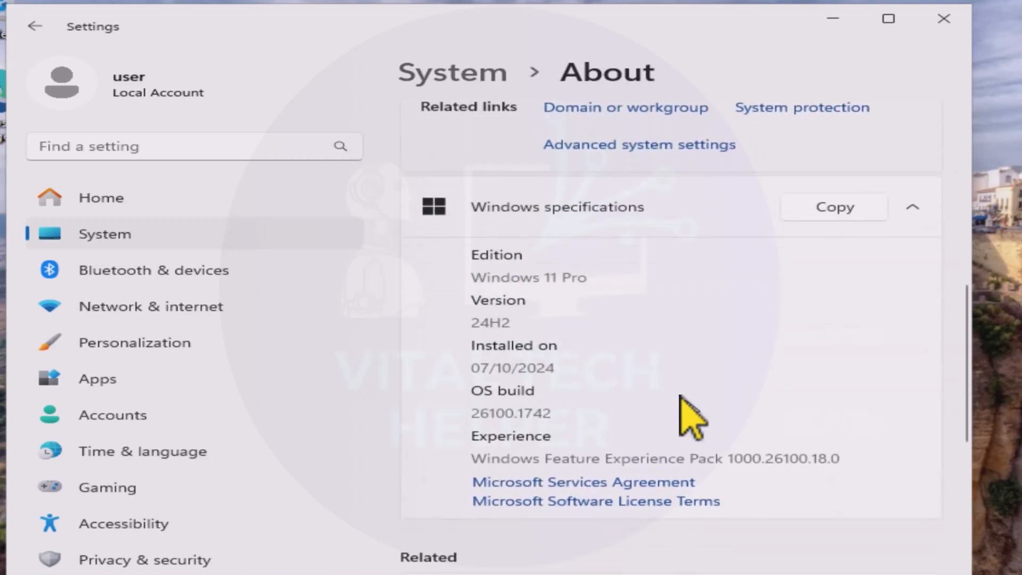
mouse_move(711, 411)
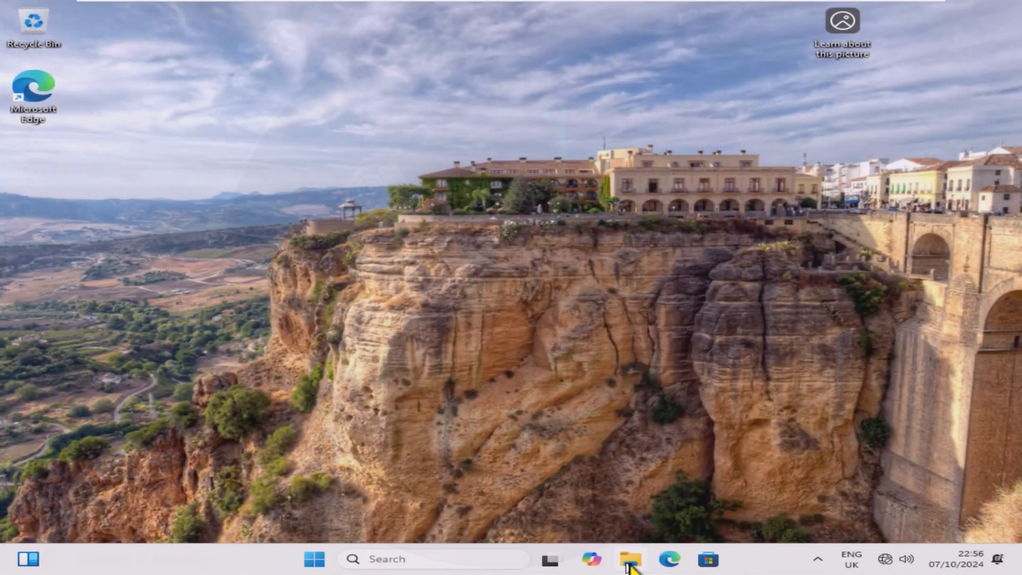
Browse Local Disk (C:) in File Explorer and enter the Windows.old folder
click(628, 559)
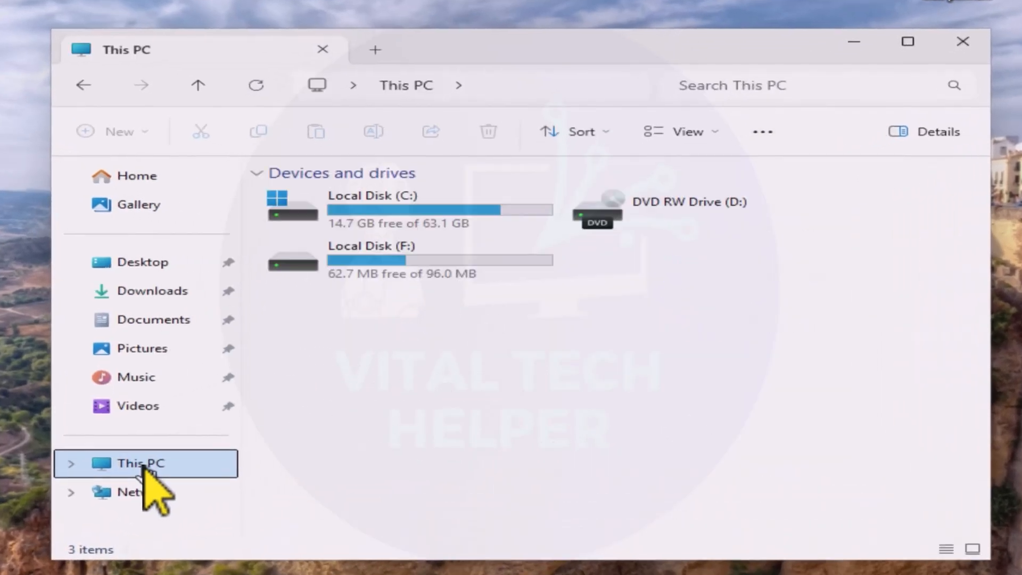
mouse_move(261, 280)
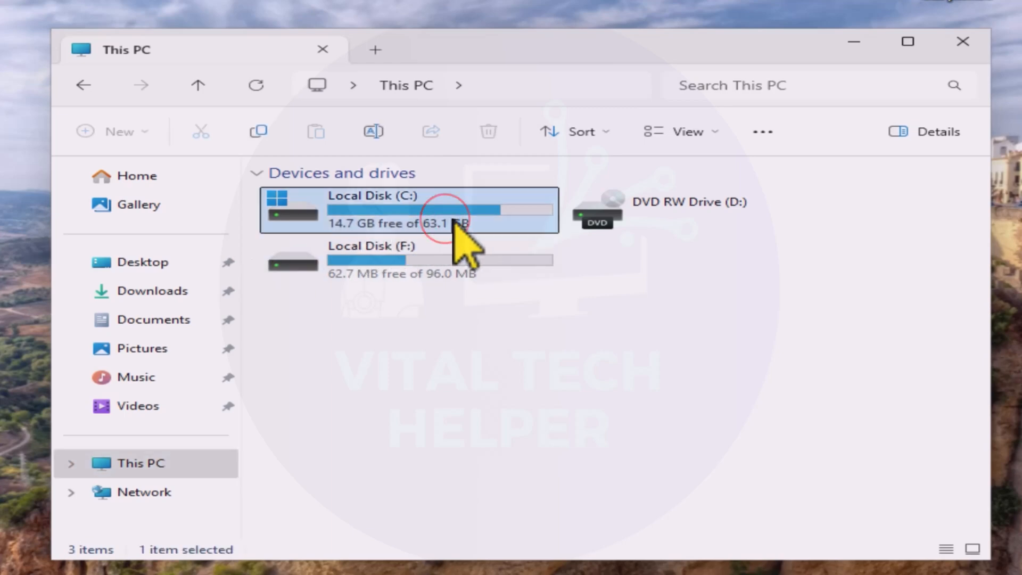
double_click(440, 210)
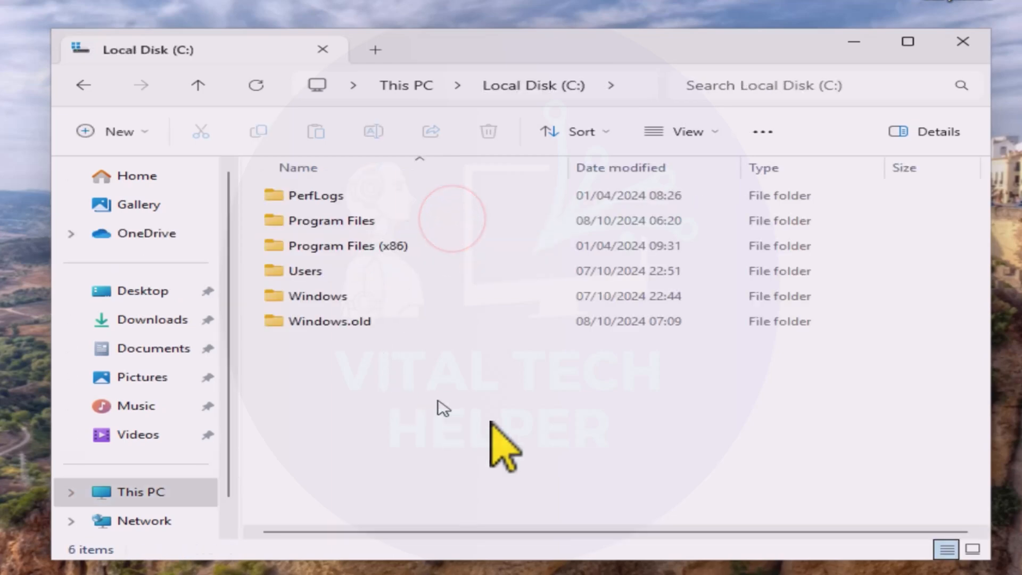
click(329, 320)
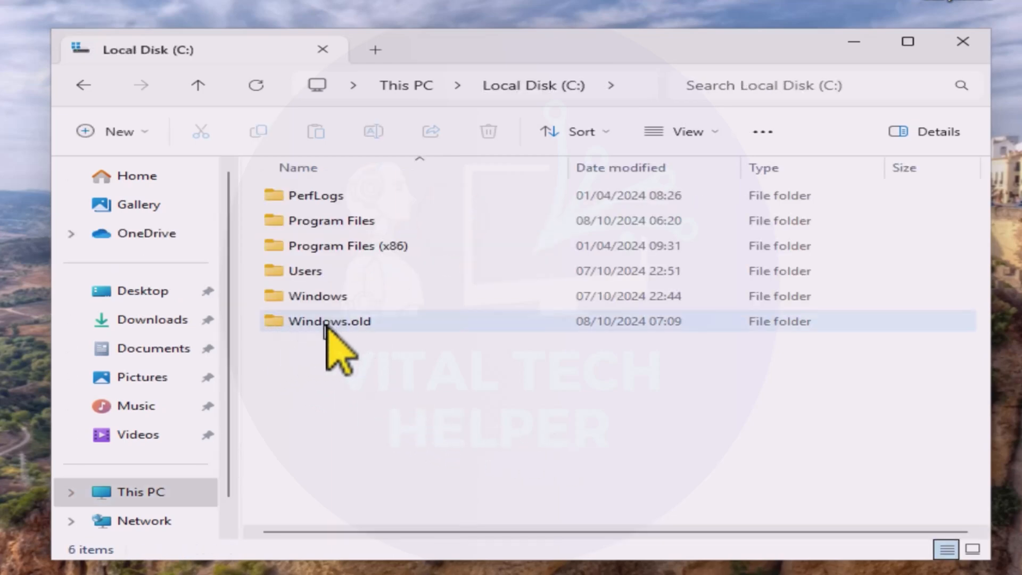
double_click(328, 322)
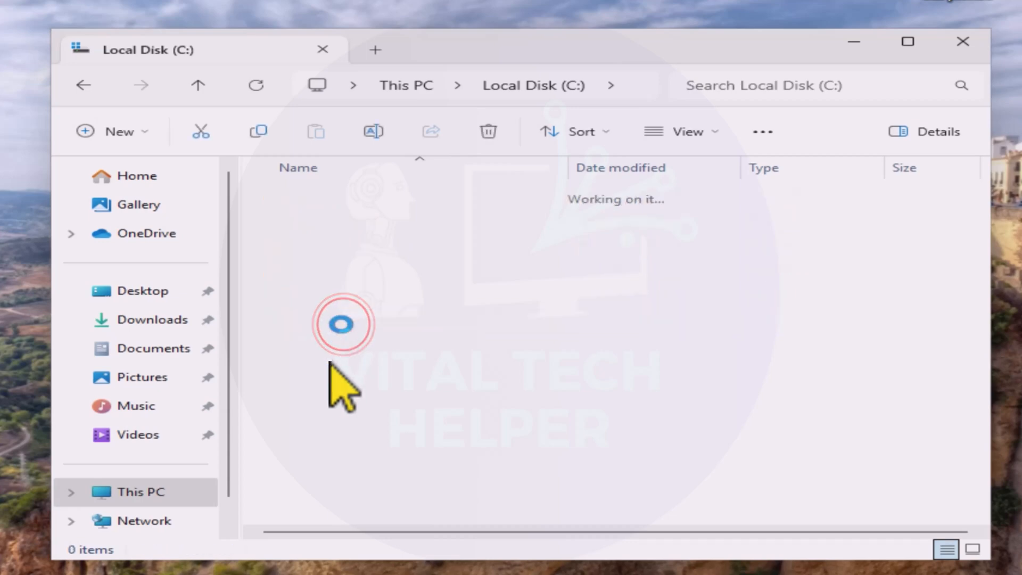
Look through the previous installation's folders inside Windows.old, including the empty Downloads
double_click(342, 323)
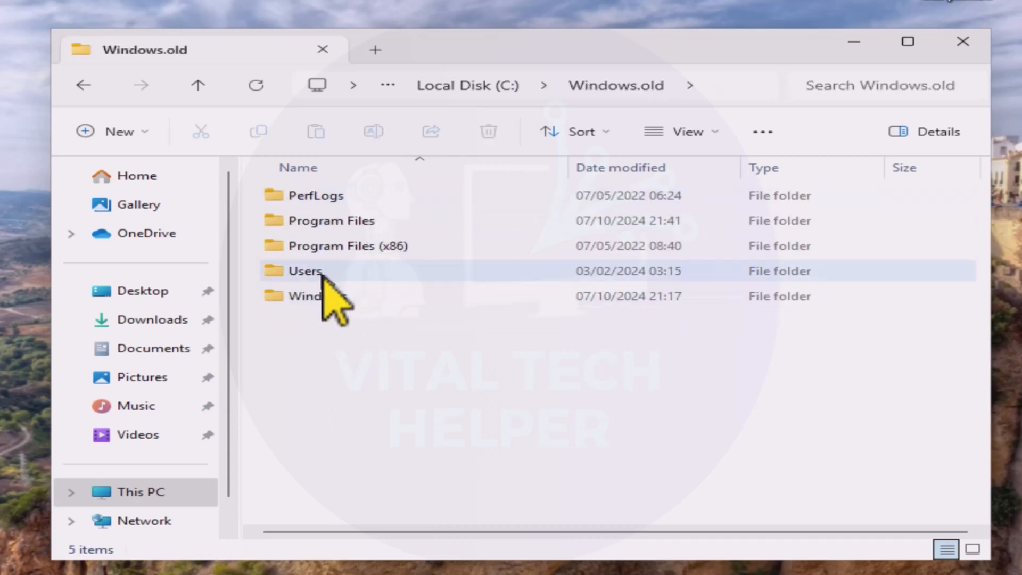
double_click(304, 270)
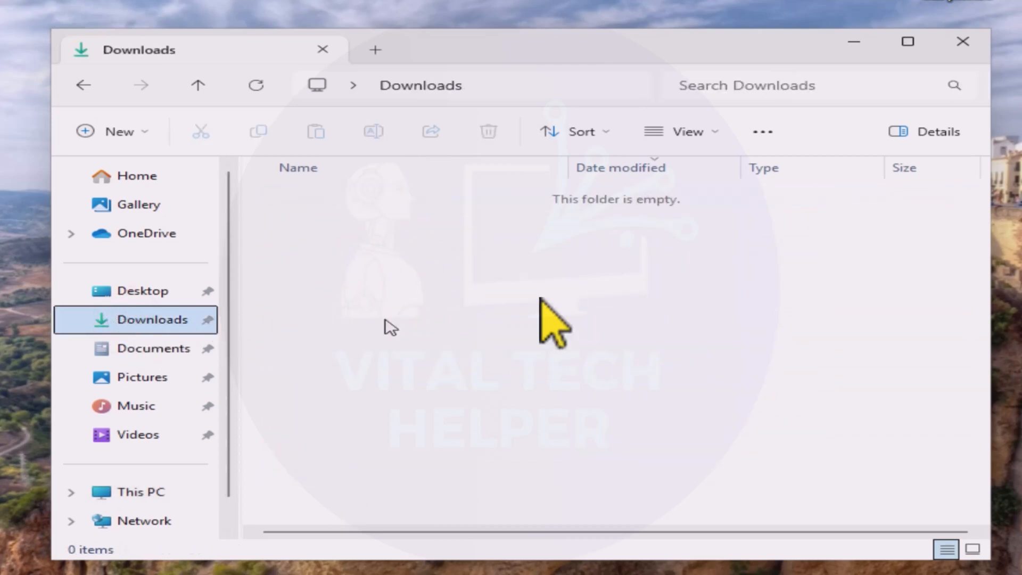
mouse_move(219, 130)
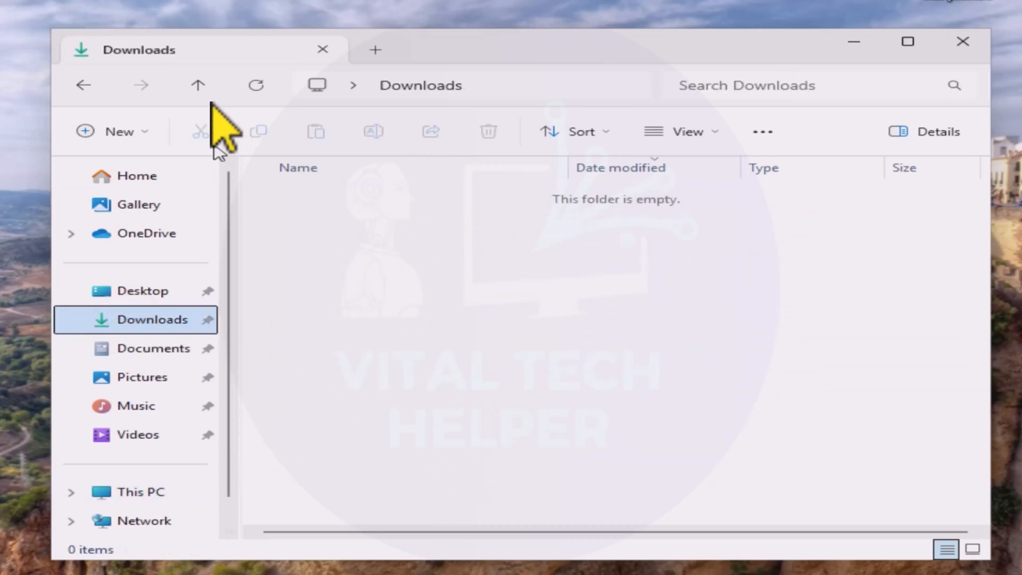
click(83, 86)
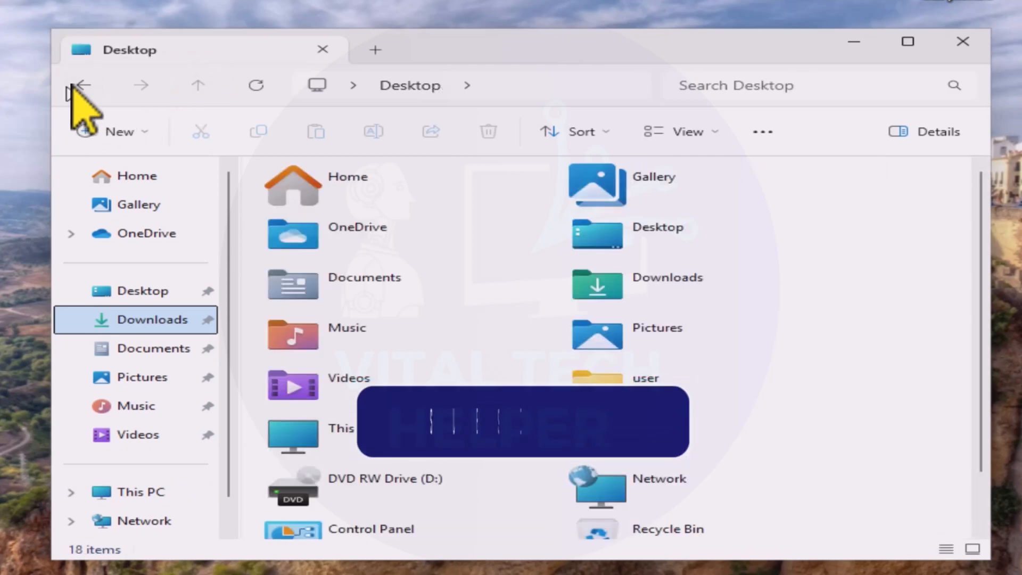
click(152, 319)
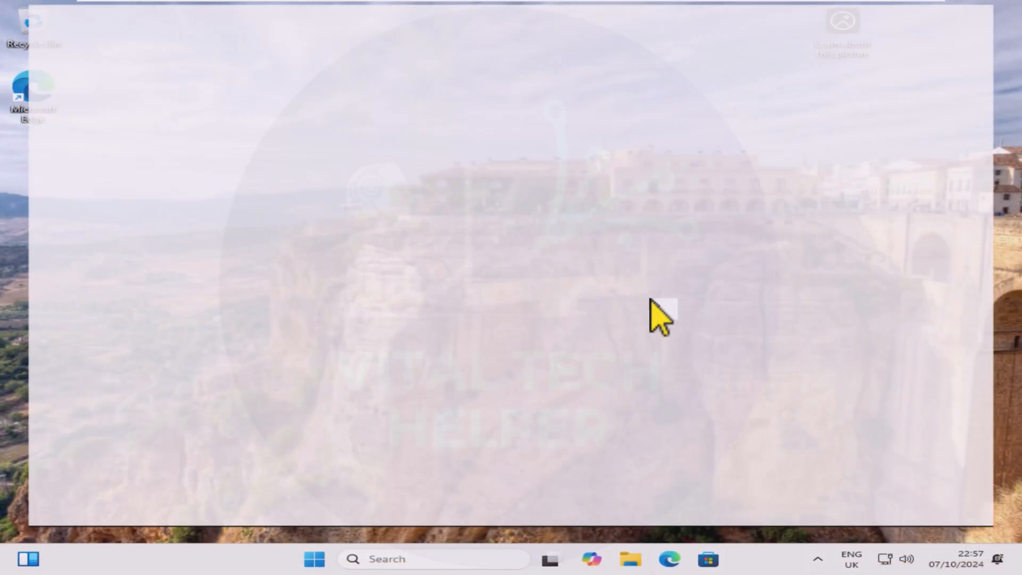
Launch Microsoft Edge and scroll through the Microsoft Start news feed
click(669, 560)
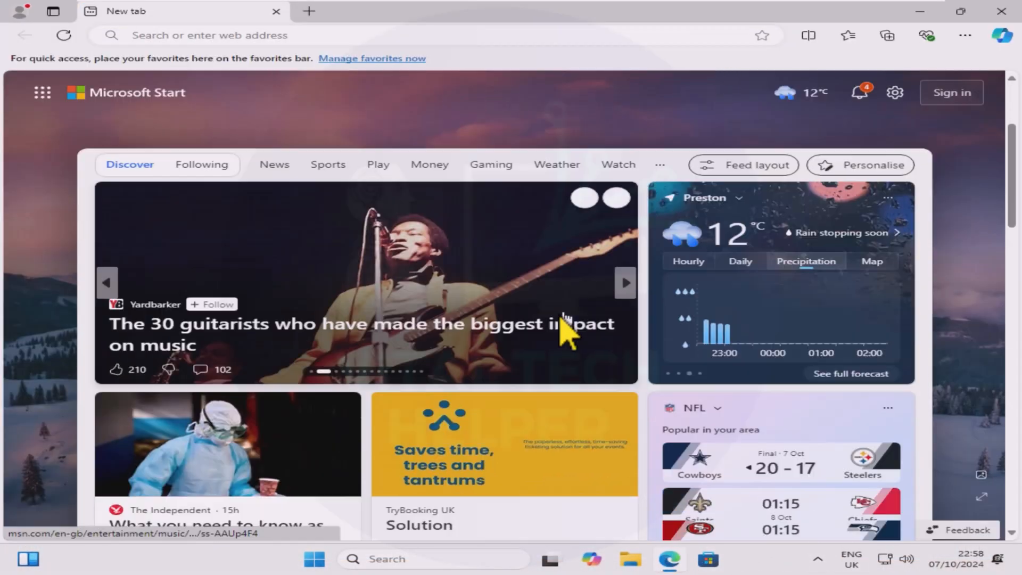
scroll(down, 3)
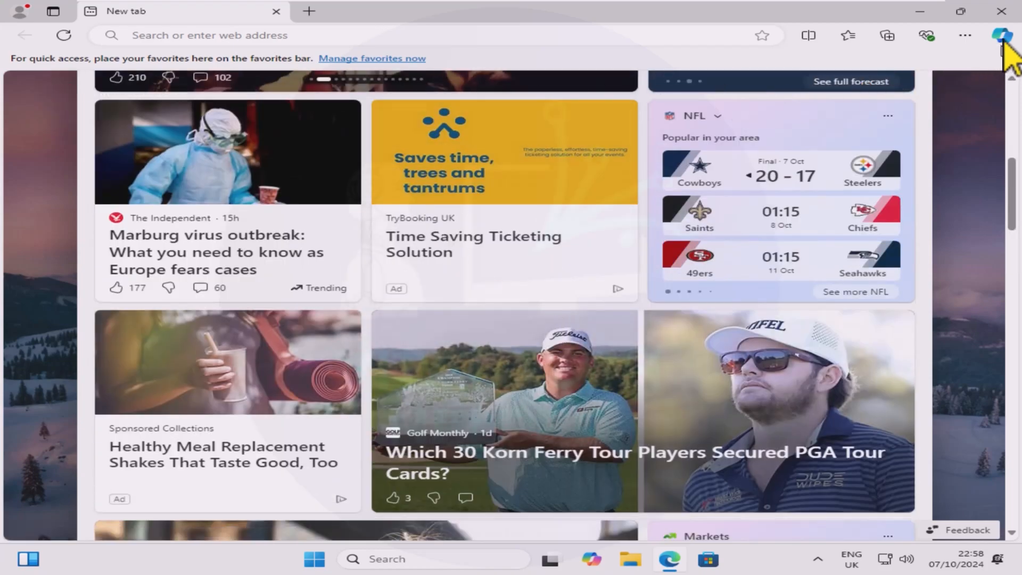